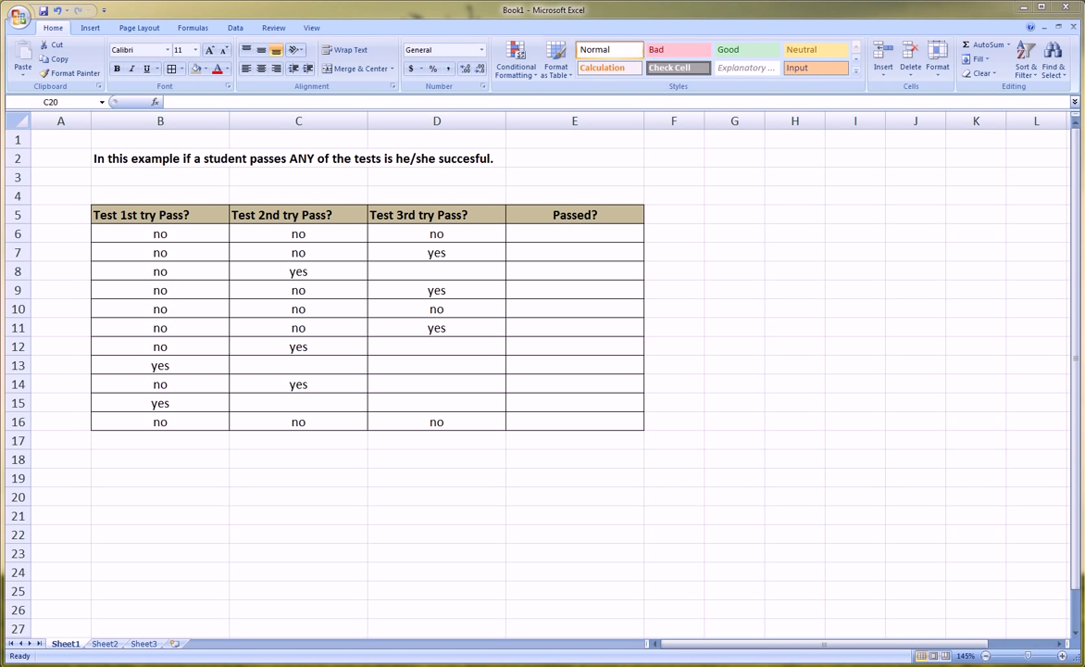
pyautogui.moveTo(283, 289)
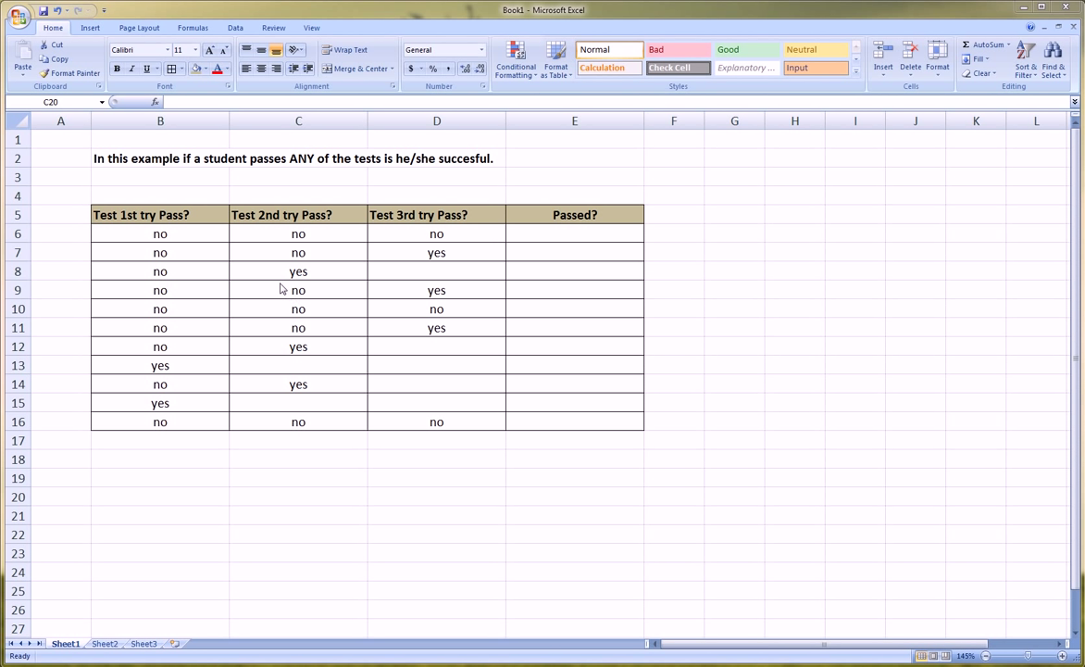
pyautogui.moveTo(300, 202)
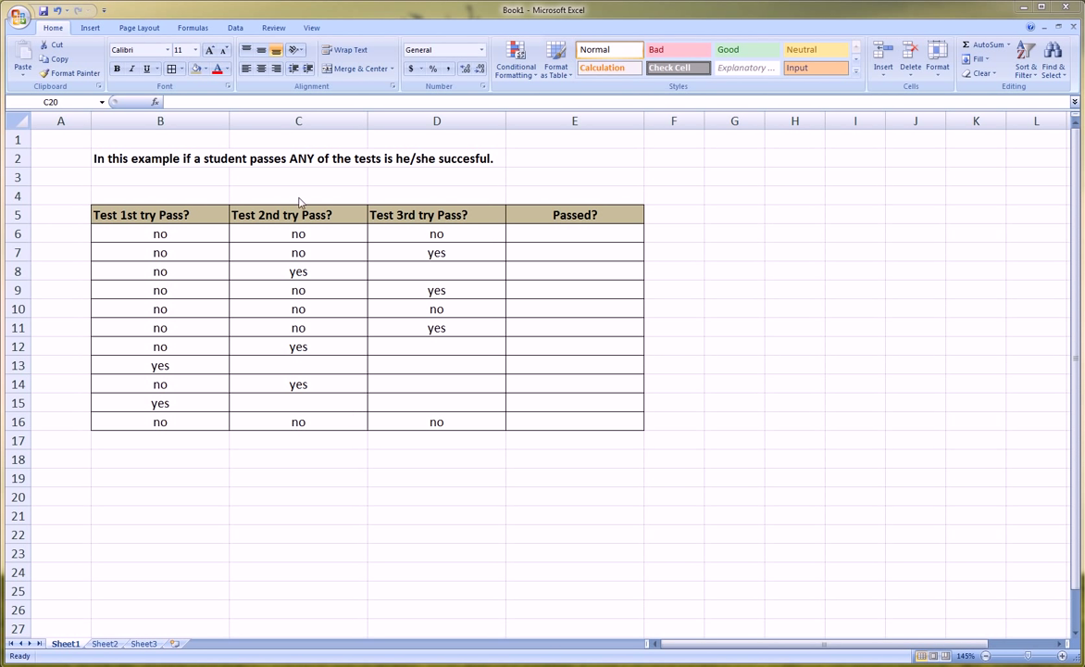
pyautogui.moveTo(676, 279)
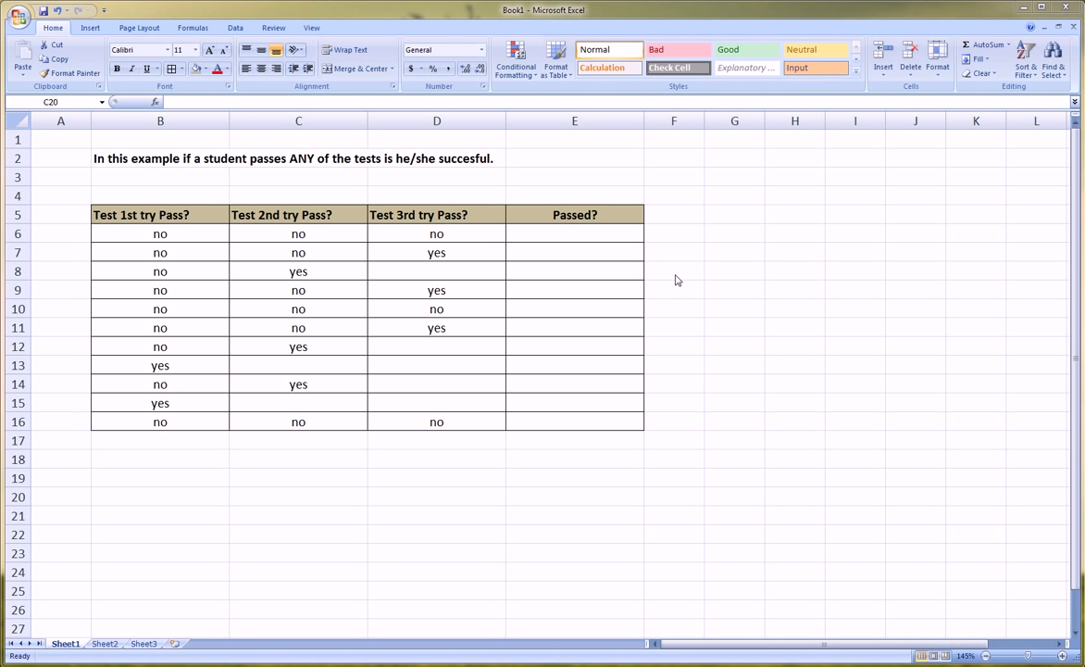
pyautogui.moveTo(526, 284)
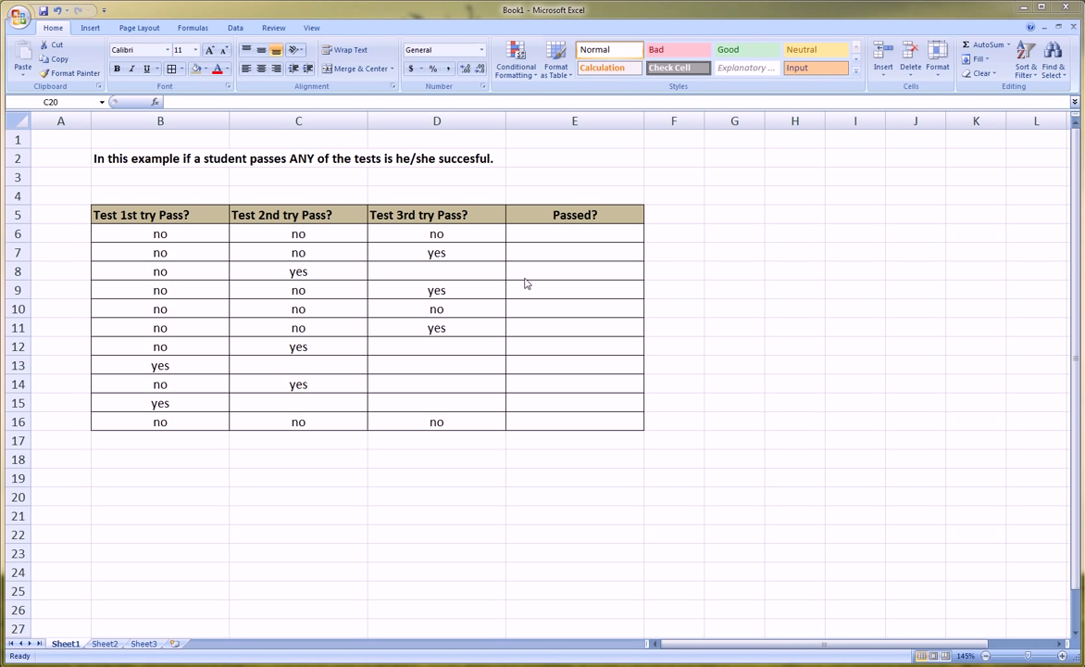
# Step: Check the test columns and row 13's yes answer, then enter TRUE in E13
pyautogui.click(436, 214)
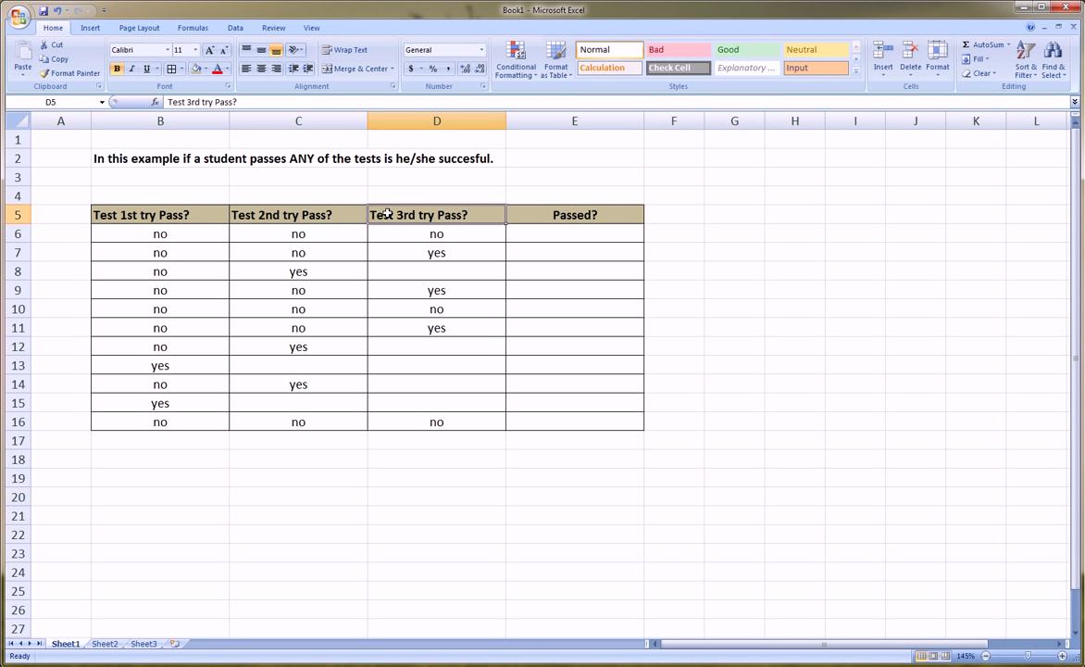
pyautogui.click(161, 215)
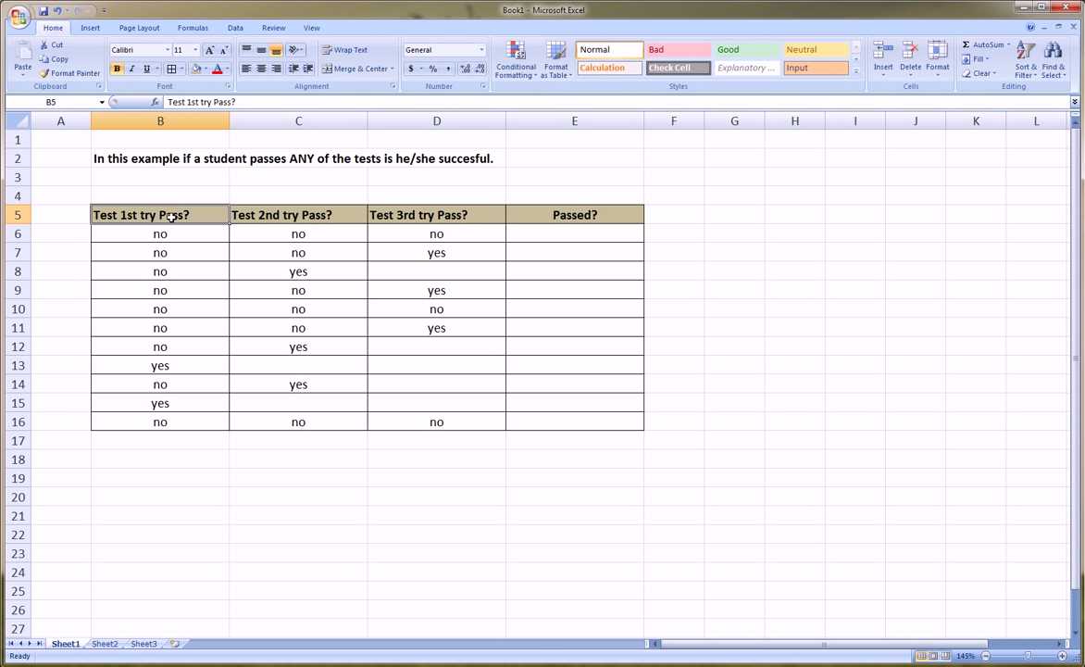
pyautogui.click(160, 365)
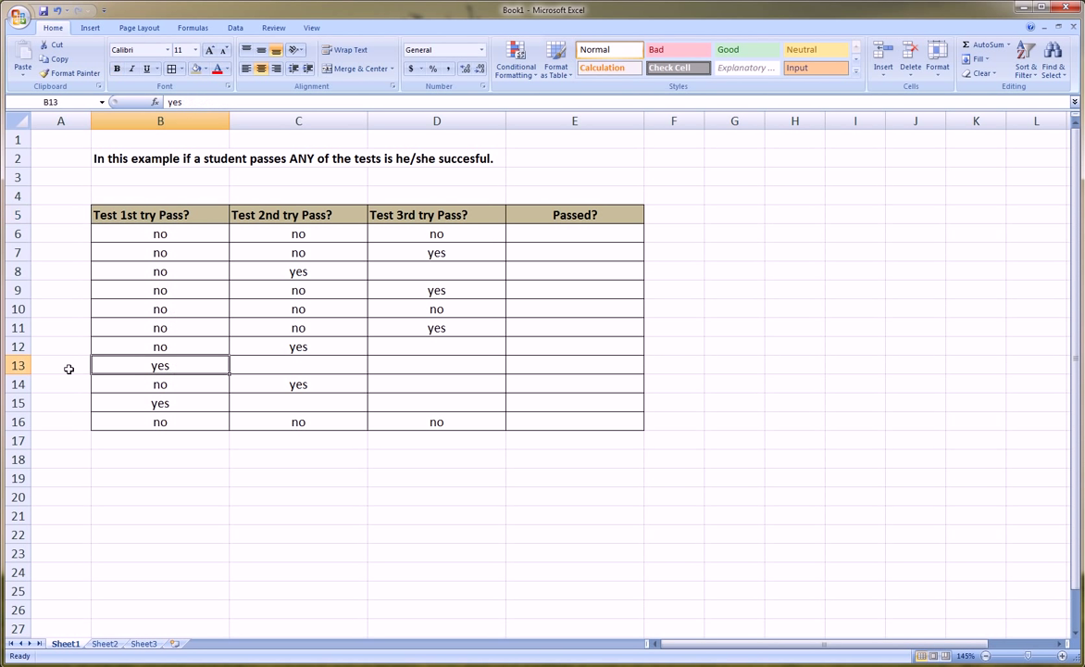
pyautogui.click(18, 364)
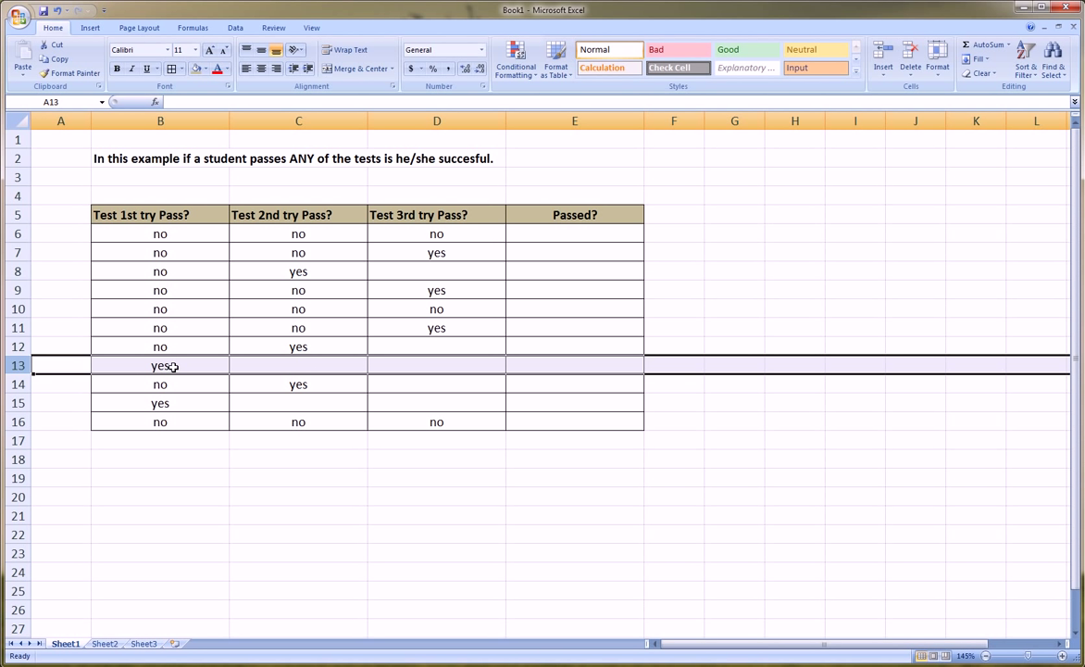
pyautogui.click(574, 364)
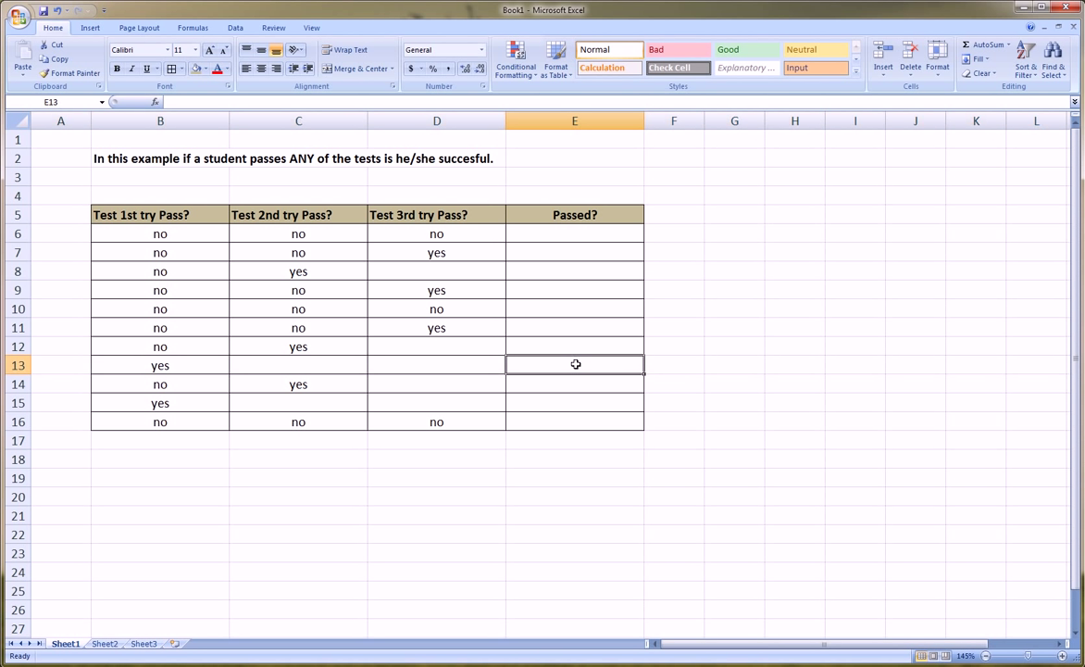
pyautogui.write('TRUE')
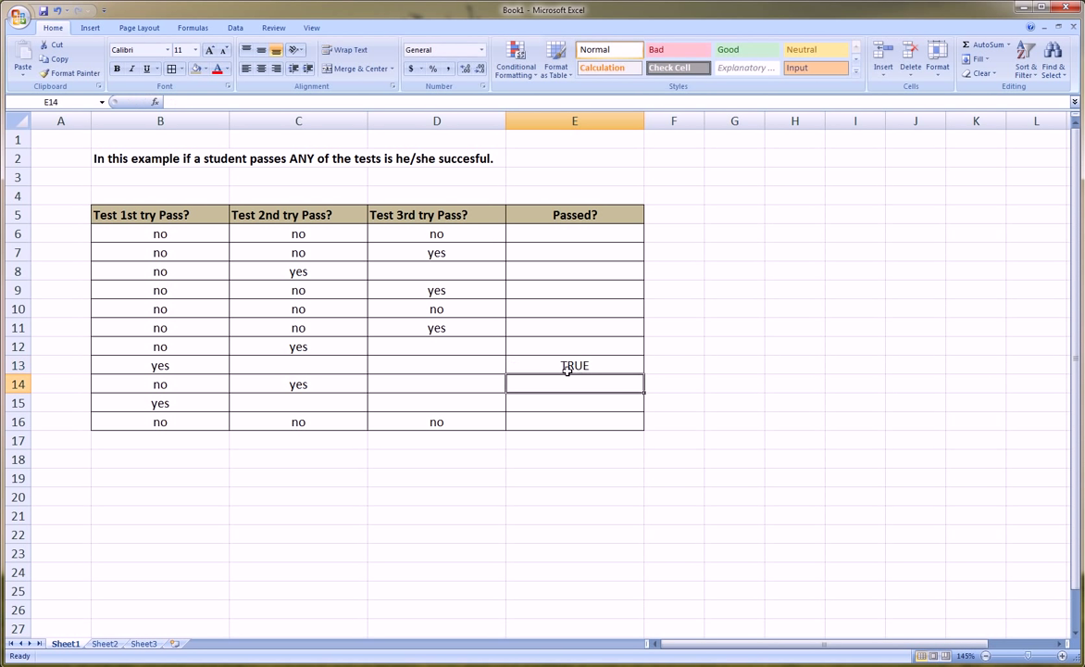
# Step: Enter FALSE as row 6's Passed? result and TRUE for row 7
pyautogui.click(159, 233)
pyautogui.write('F')
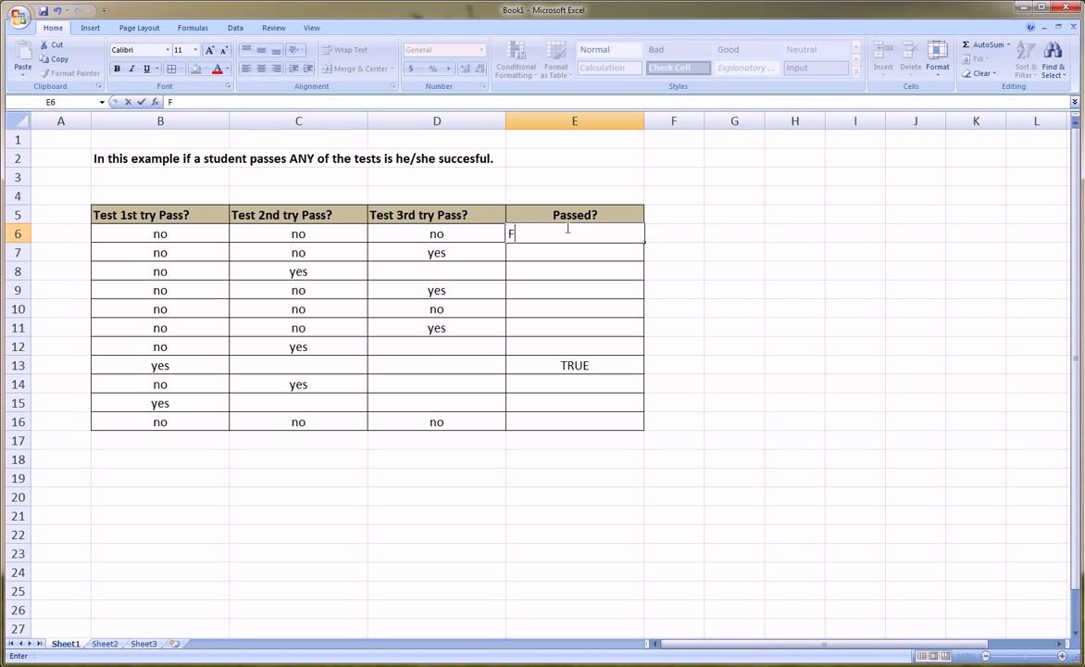
pyautogui.write('ALSE')
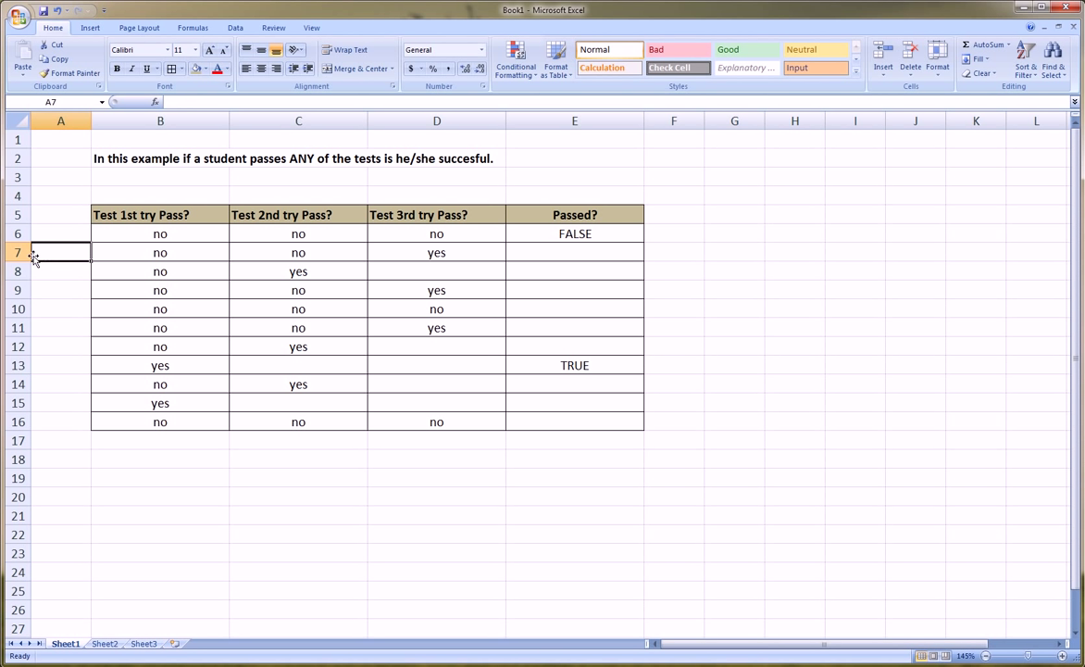
pyautogui.click(16, 252)
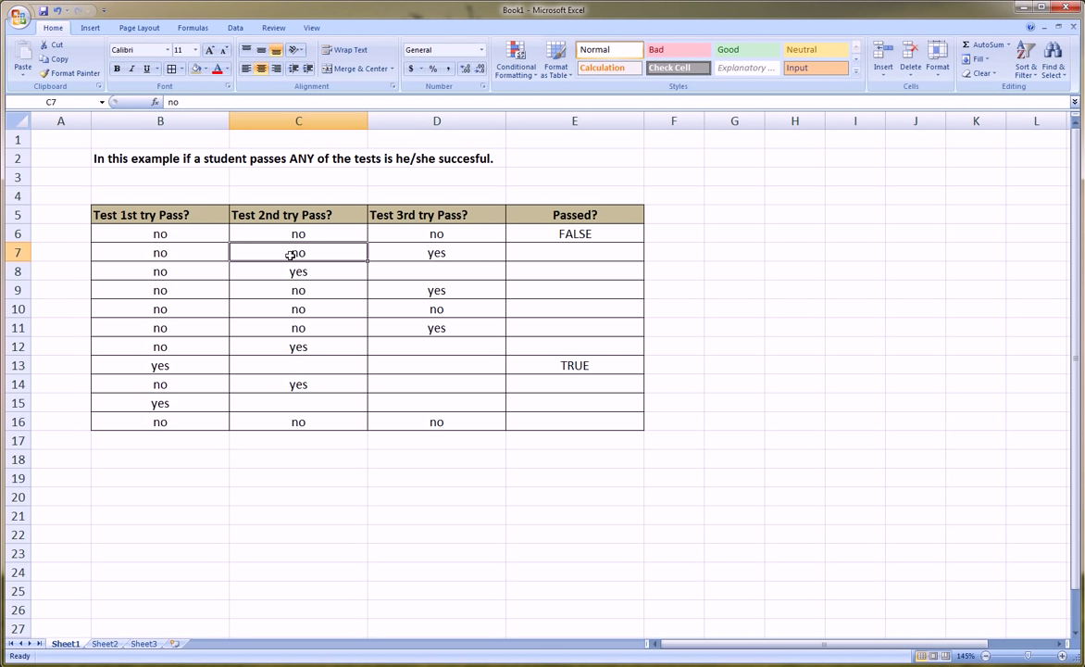
pyautogui.click(574, 251)
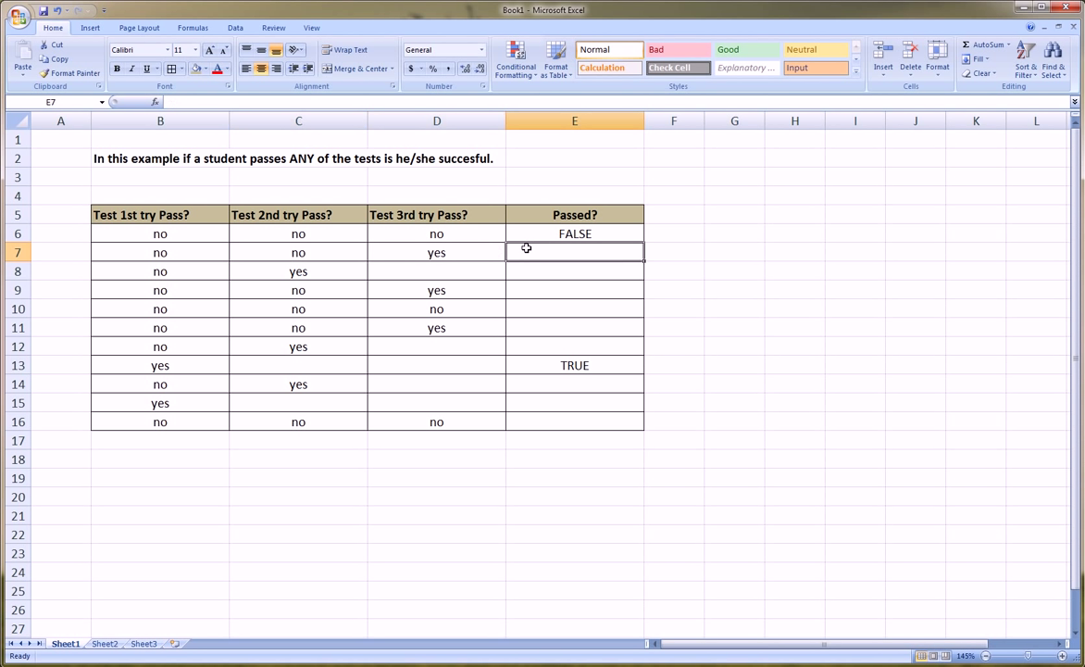
pyautogui.write('TRUE')
pyautogui.click(60, 234)
pyautogui.write('1')
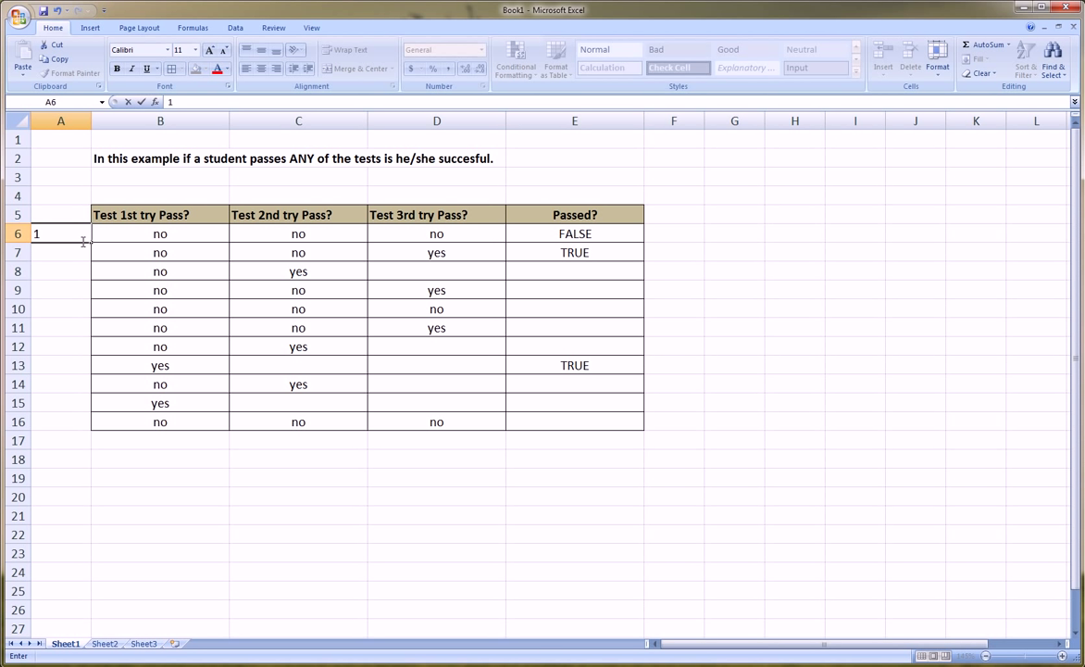
# Step: Type 'Student 1' in A6 and fill the series down to A16
pyautogui.write('St')
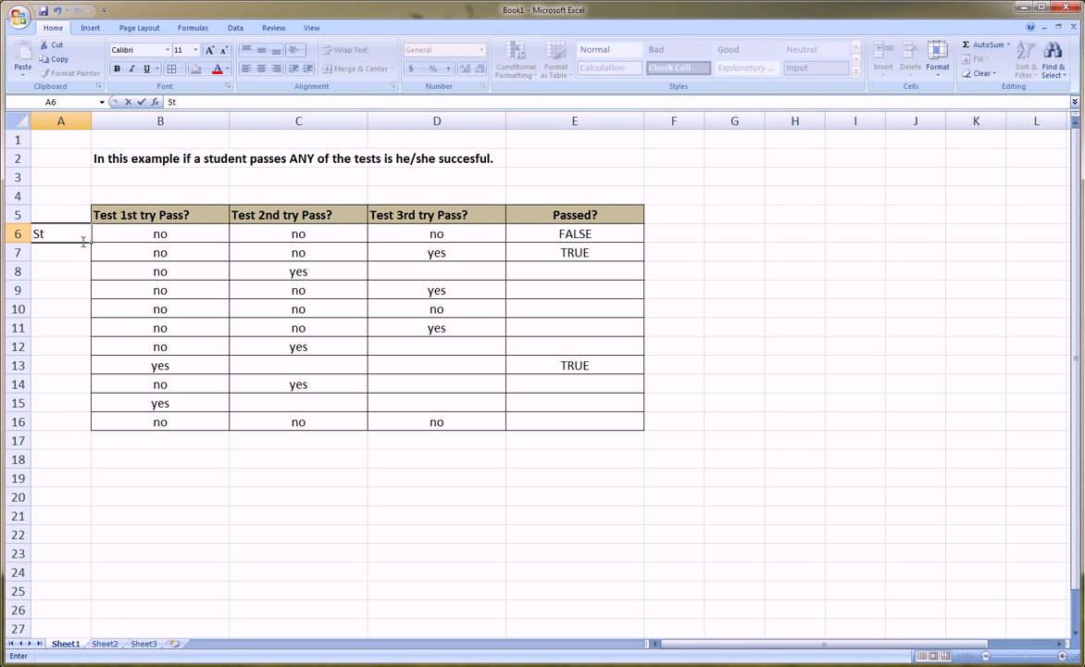
pyautogui.write('Student 1')
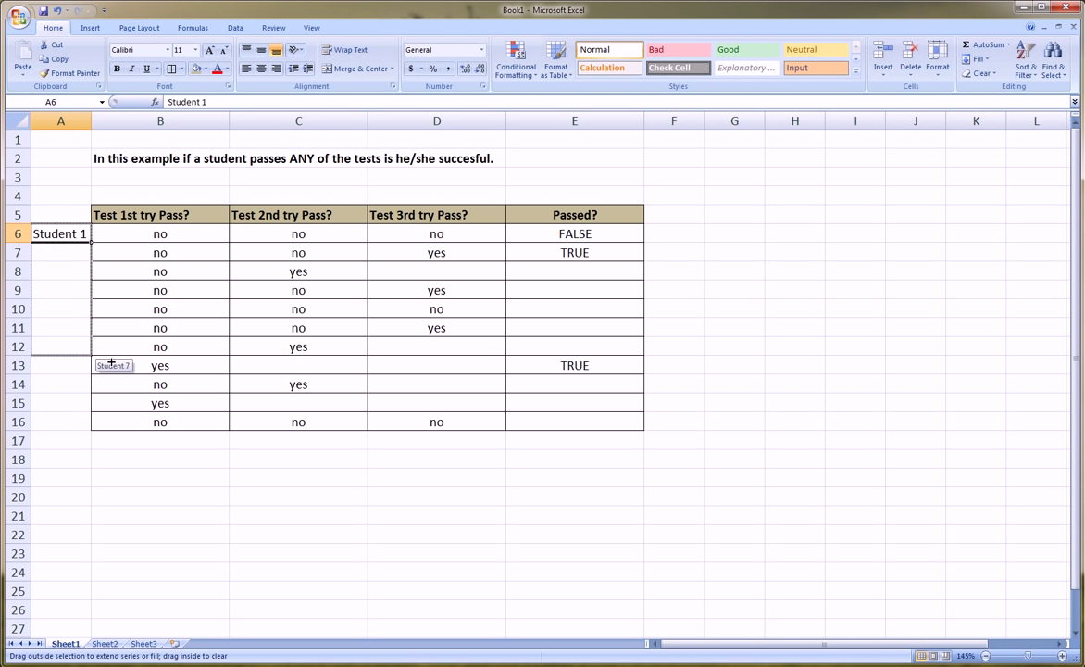
pyautogui.moveTo(60, 233); pyautogui.dragTo(60, 421)
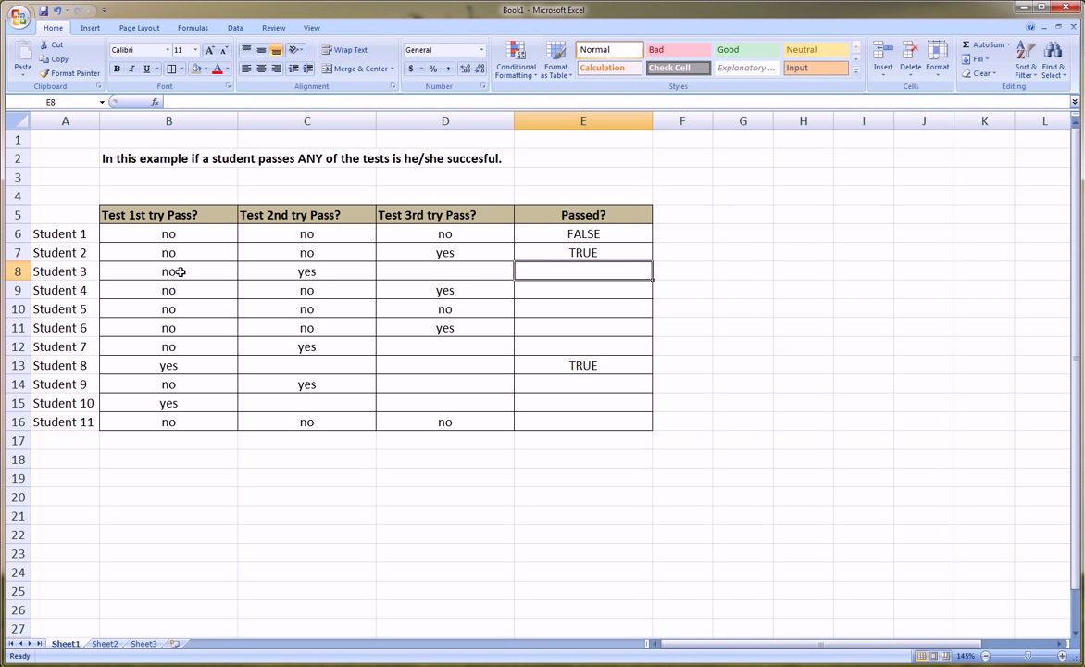
# Step: Enter sample TRUE/FALSE Passed? results for Students 3, 4 and 5
pyautogui.click(168, 271)
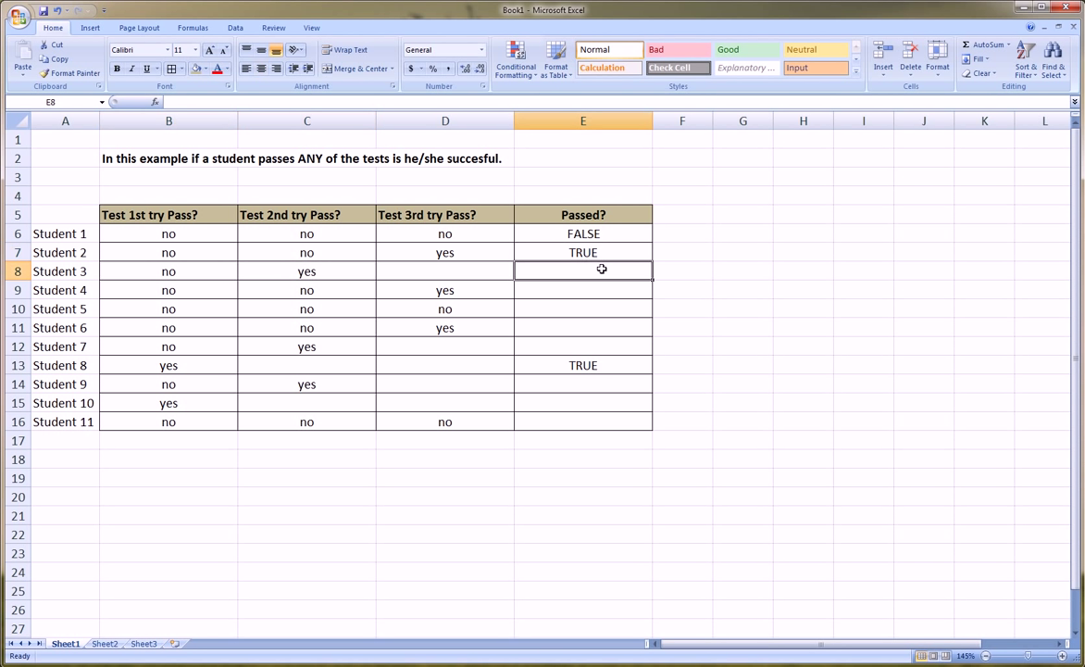
pyautogui.write('TRUE')
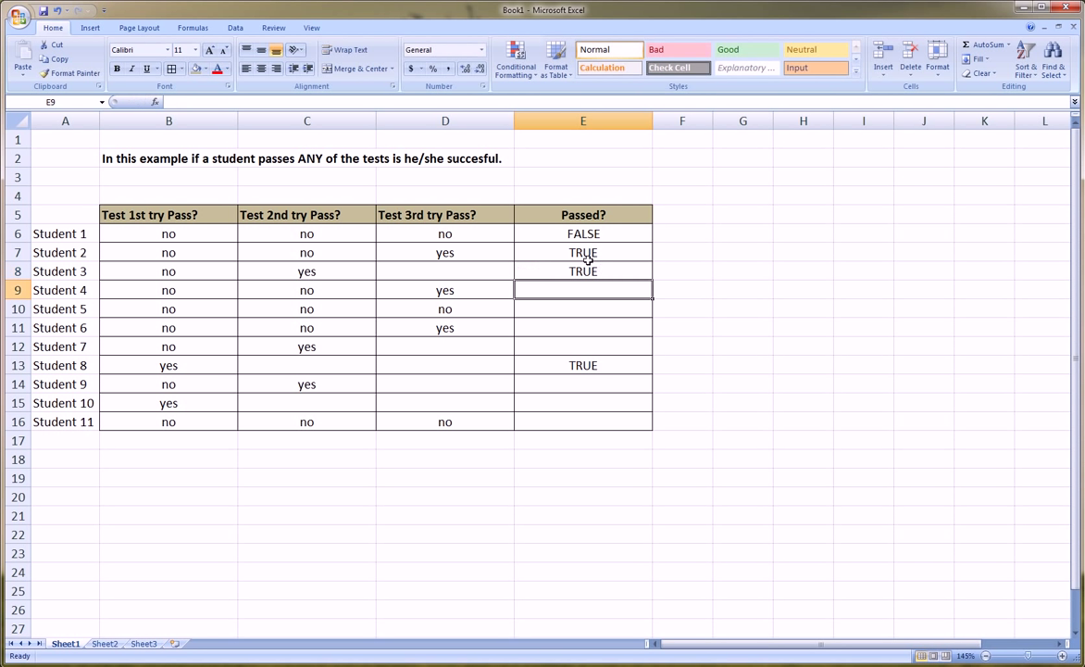
pyautogui.click(306, 290)
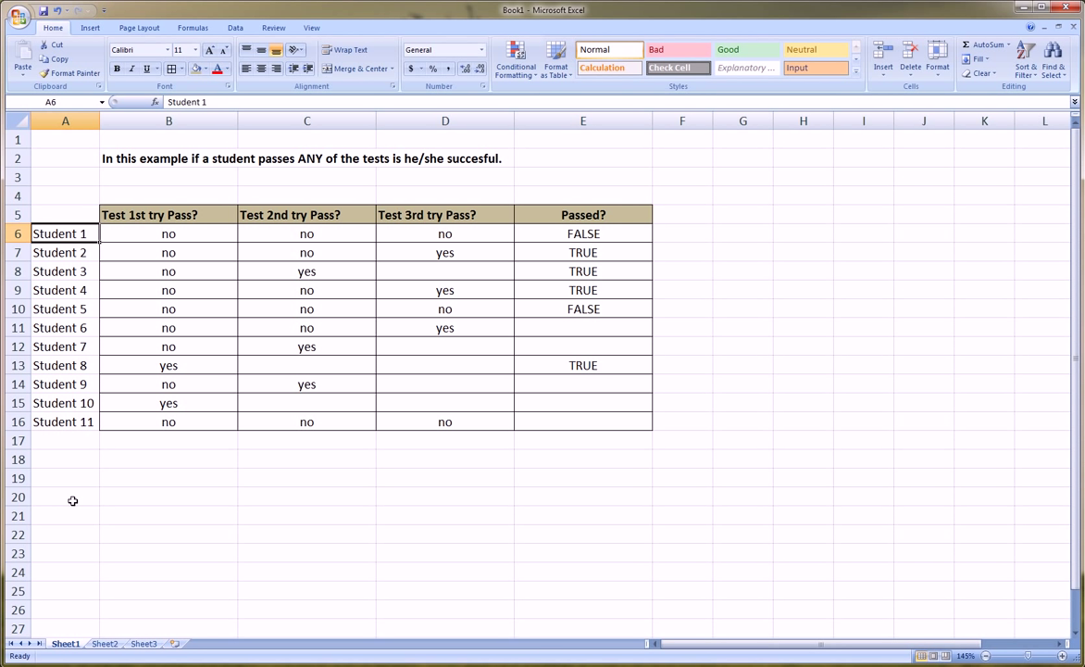
pyautogui.moveTo(612, 229)
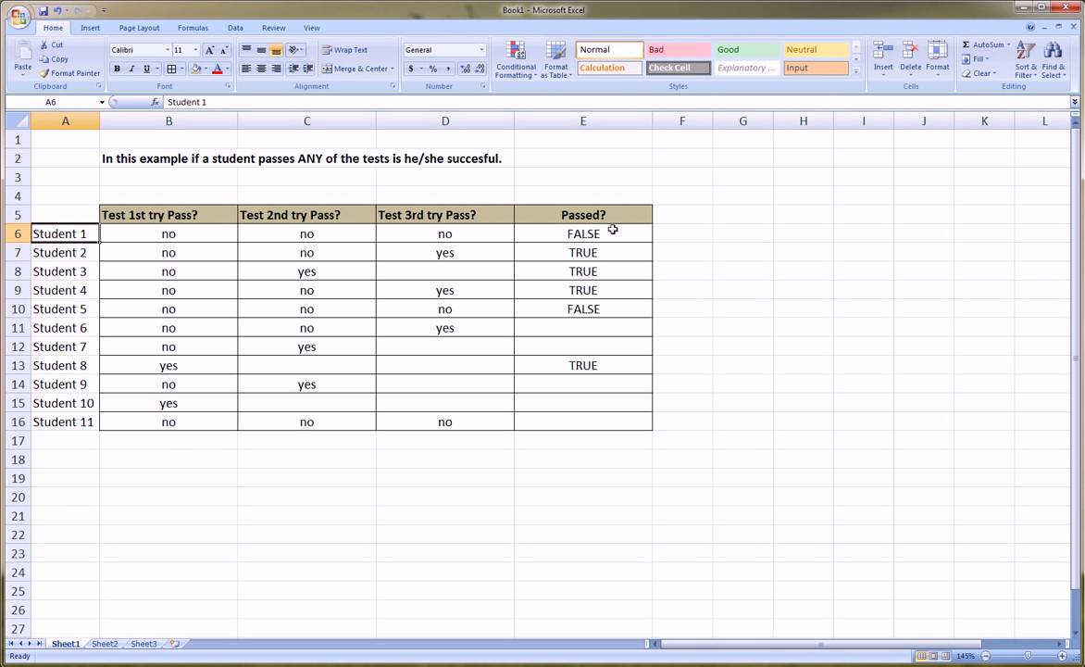
pyautogui.moveTo(462, 251)
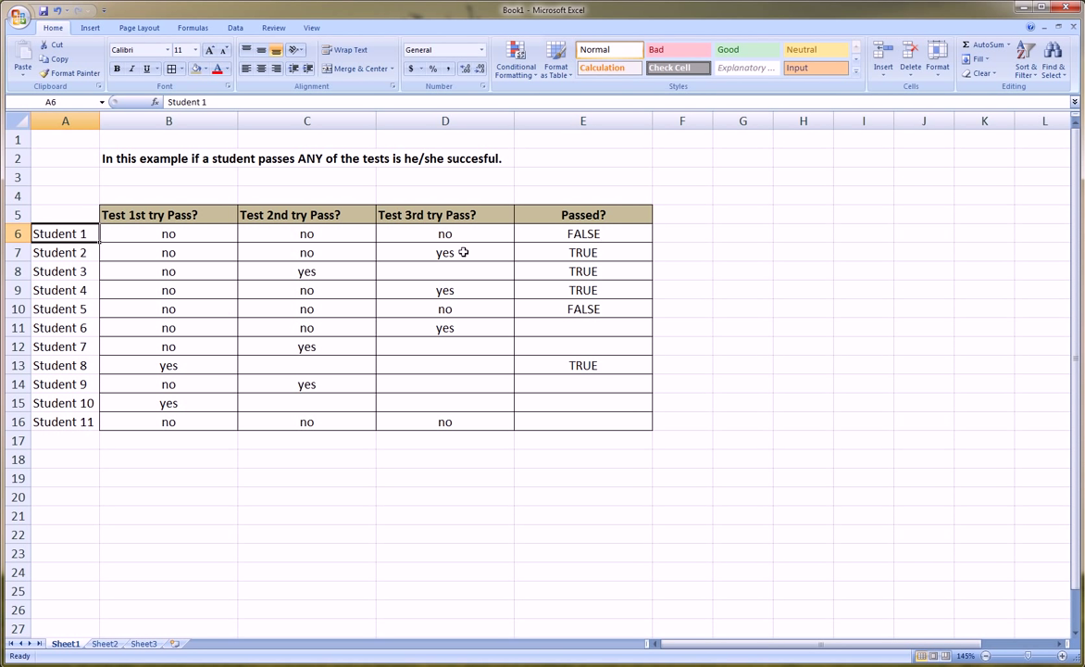
pyautogui.moveTo(585, 221)
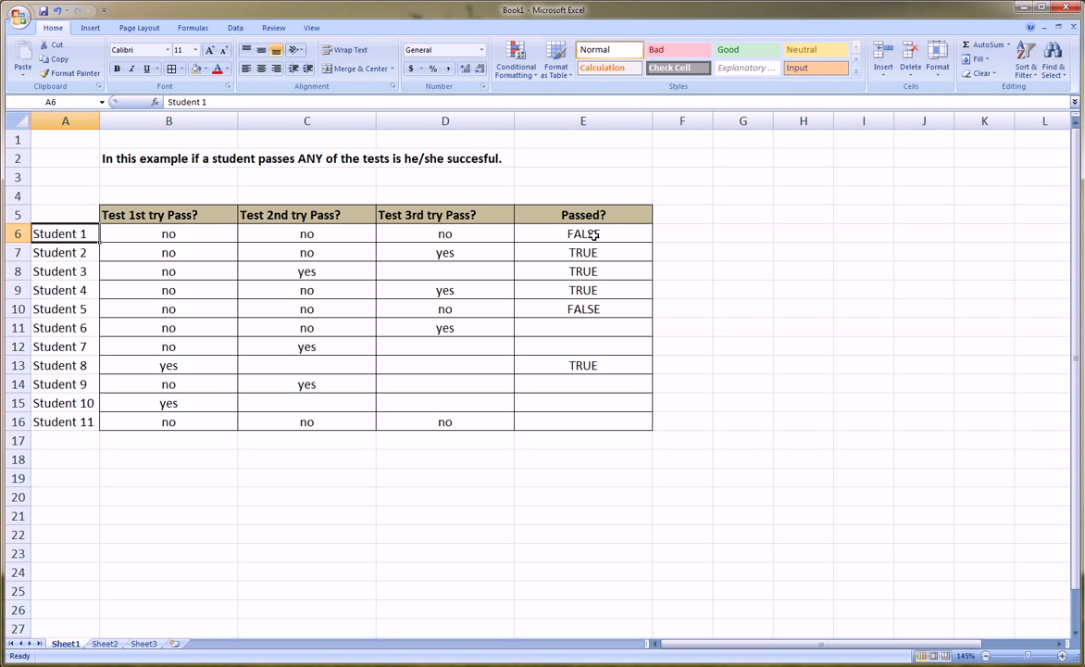
# Step: Clear the Passed? results in E6:E16 and return to cell E6
pyautogui.moveTo(583, 233); pyautogui.dragTo(582, 421)
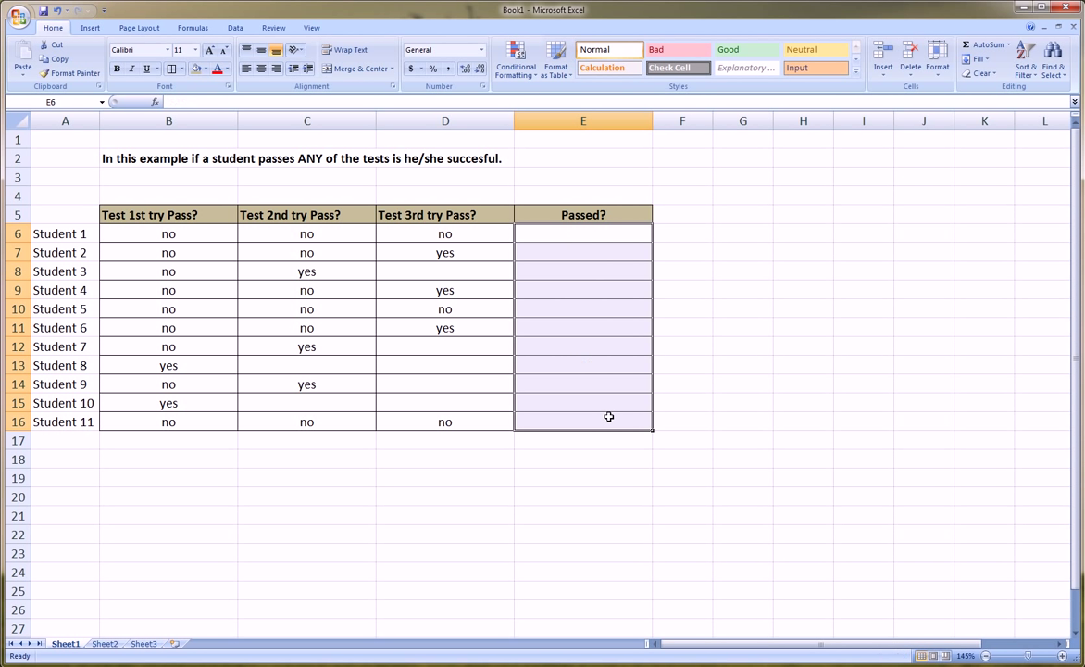
pyautogui.click(582, 233)
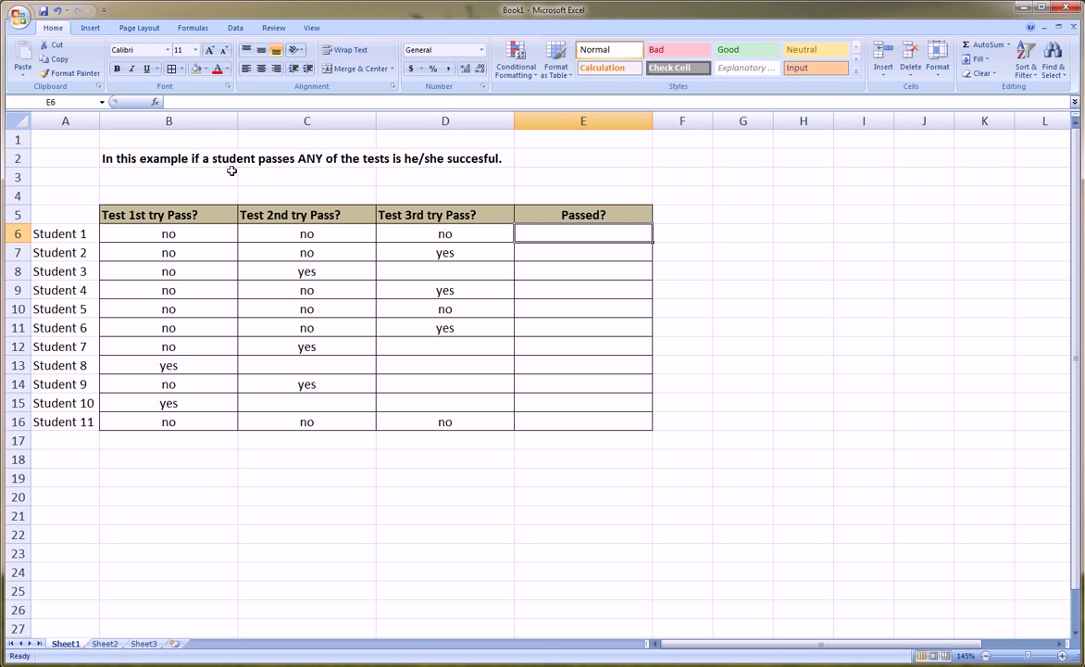
pyautogui.moveTo(396, 161)
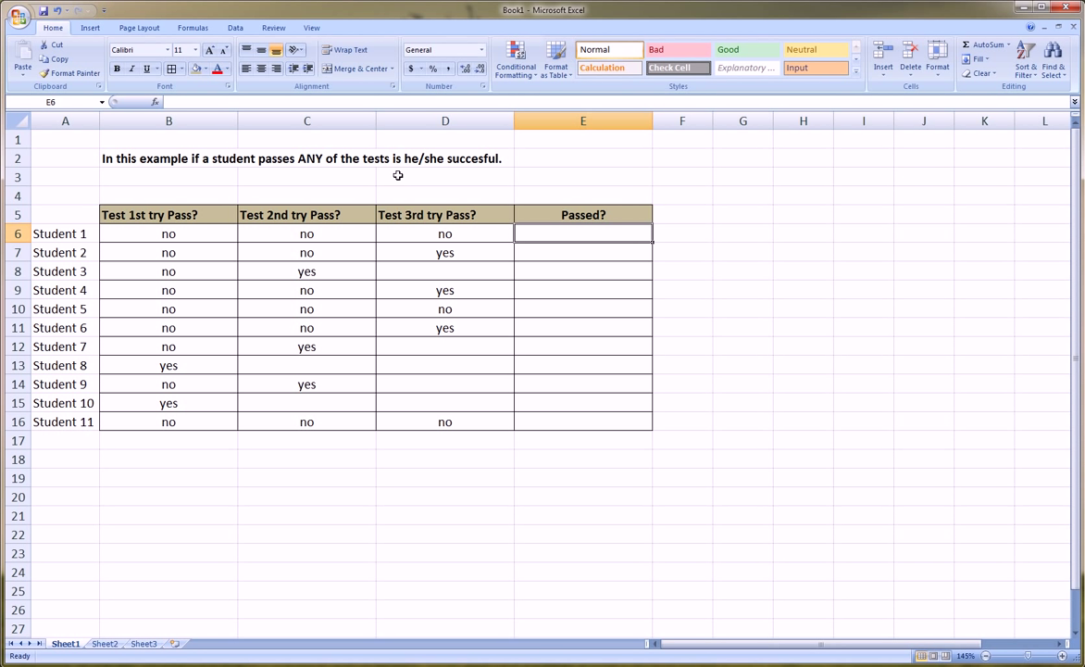
pyautogui.moveTo(423, 163)
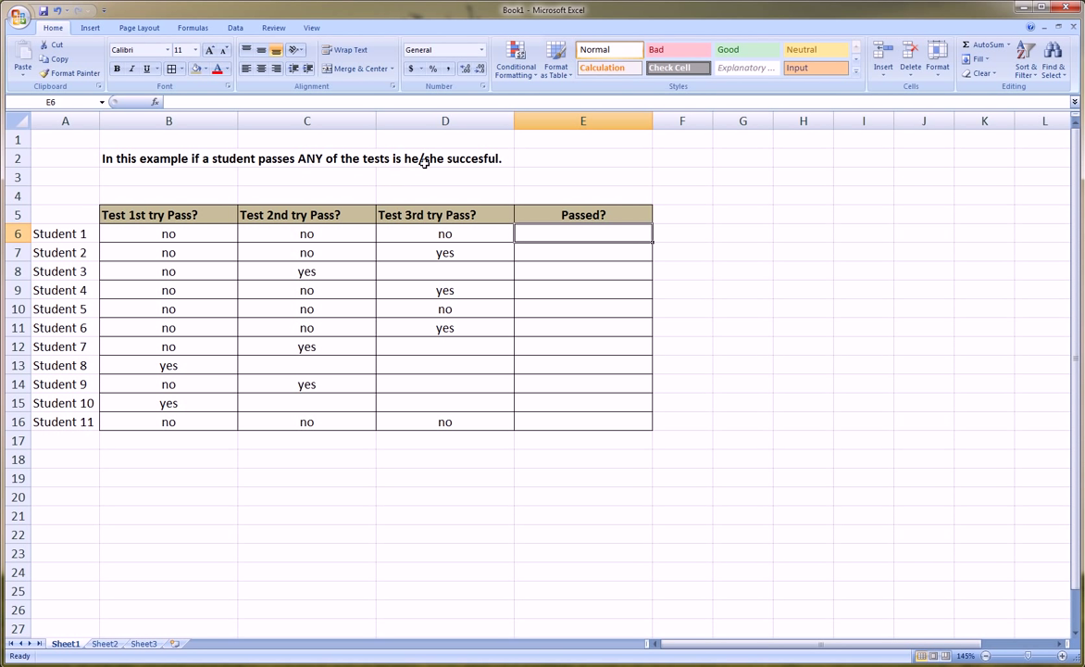
pyautogui.moveTo(452, 194)
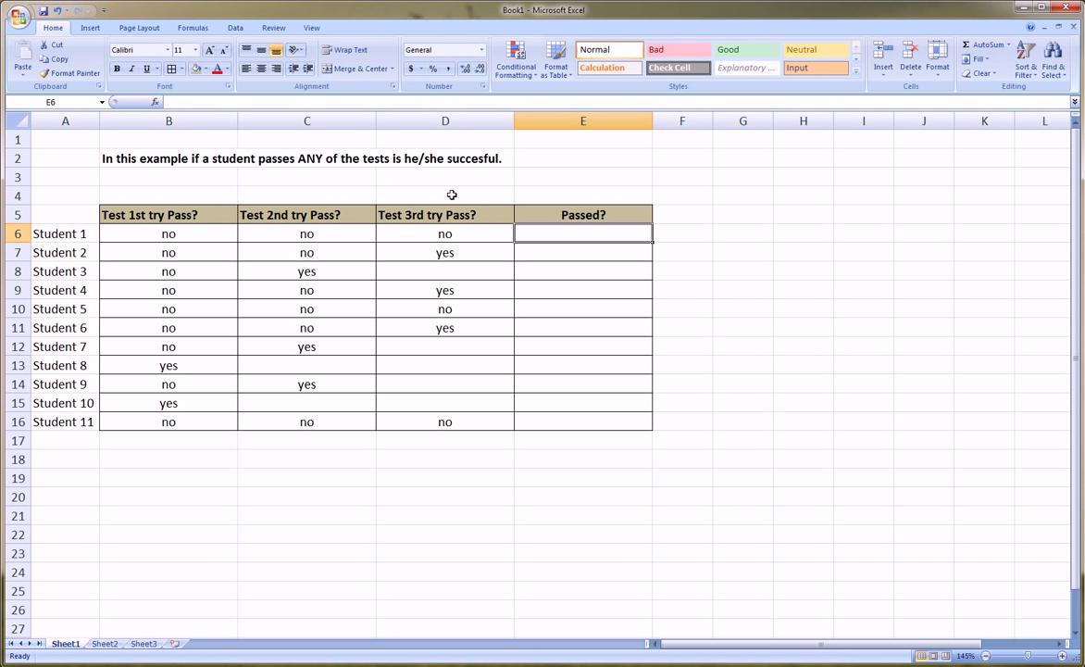
# Step: Start an OR formula in E6 with the condition B6="yes"
pyautogui.write('=')
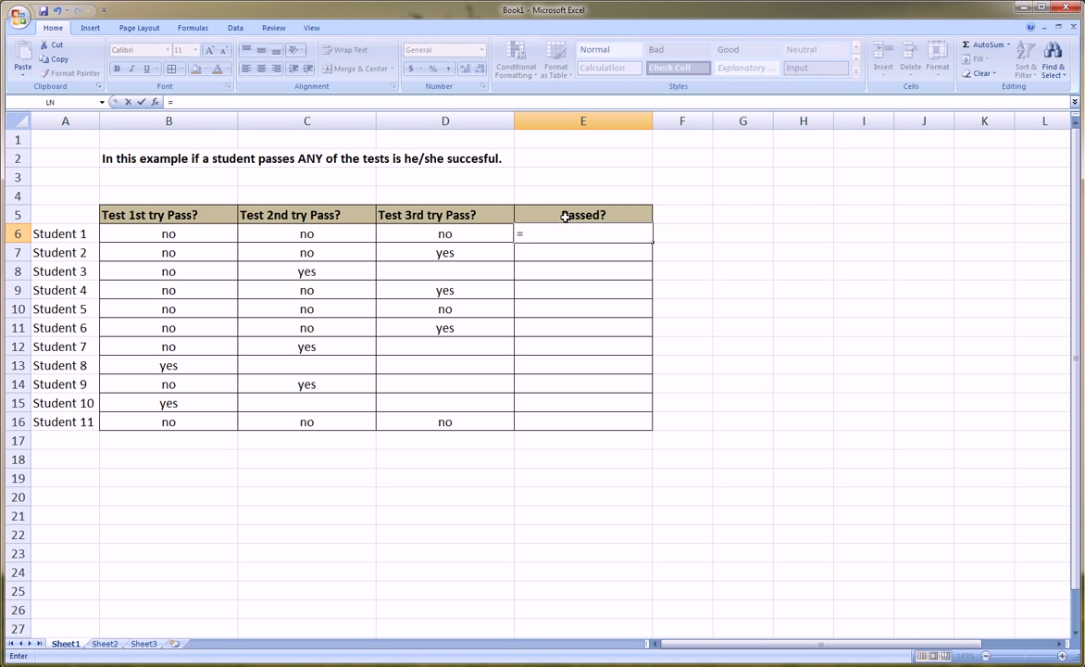
pyautogui.write('or(')
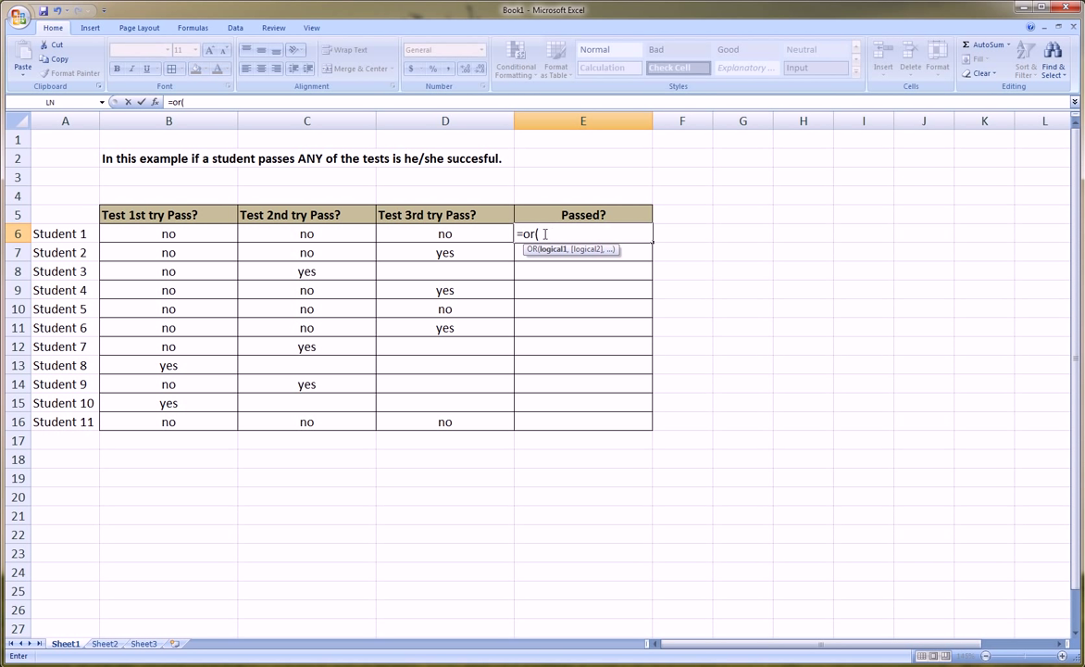
pyautogui.moveTo(415, 235)
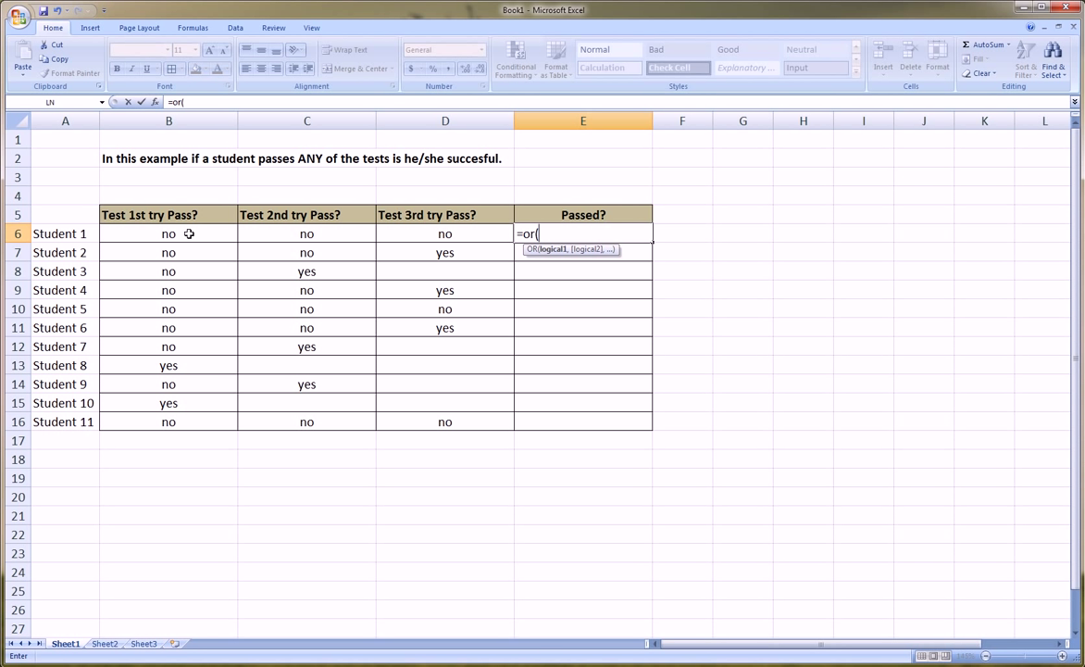
pyautogui.click(168, 234)
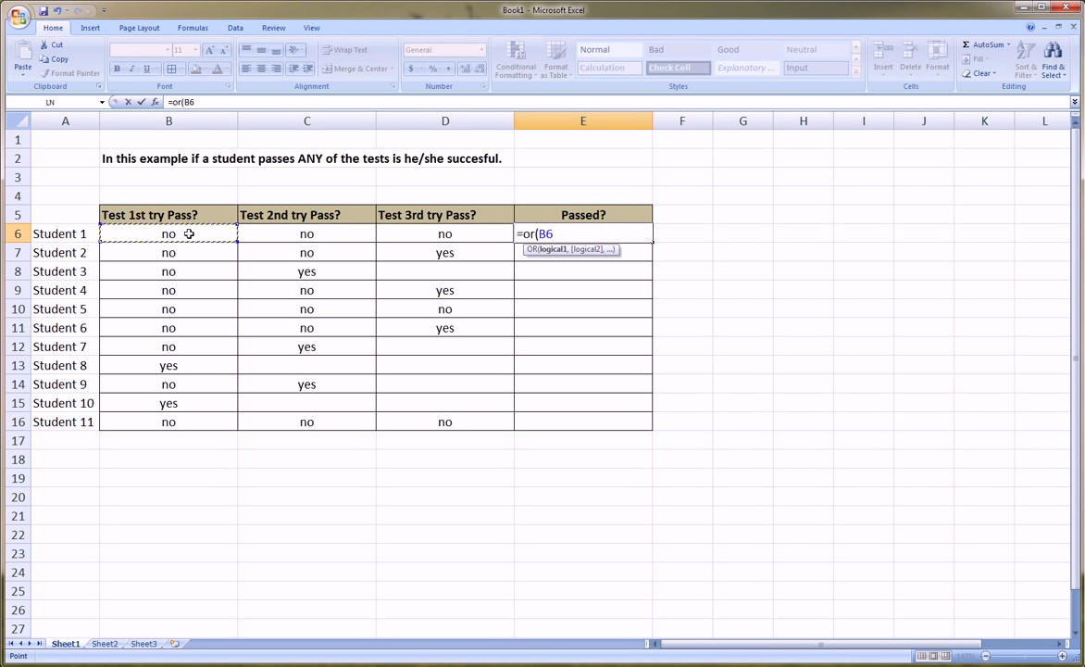
pyautogui.write('="')
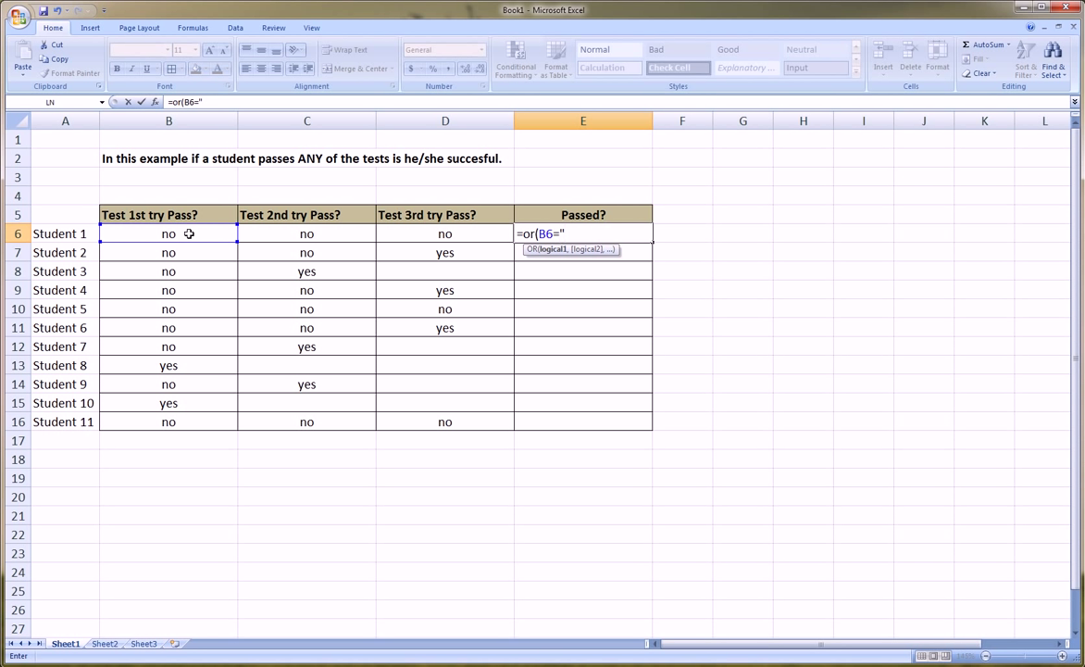
pyautogui.write('yes"')
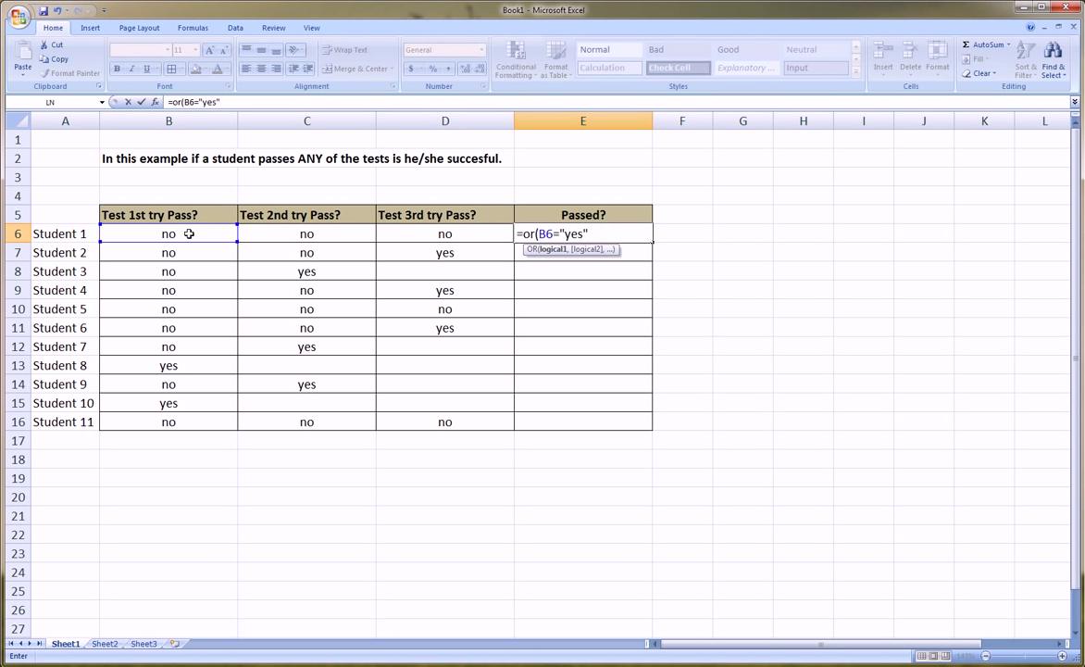
pyautogui.write(',')
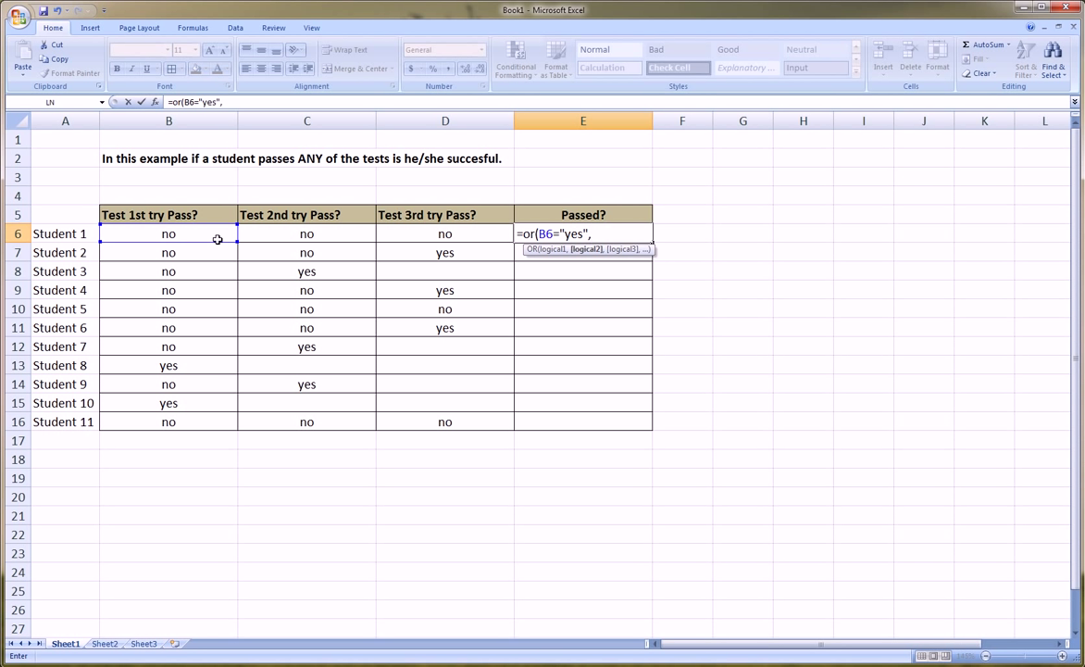
# Step: Add the C6="yes" and D6="yes" conditions and close the OR formula
pyautogui.click(307, 233)
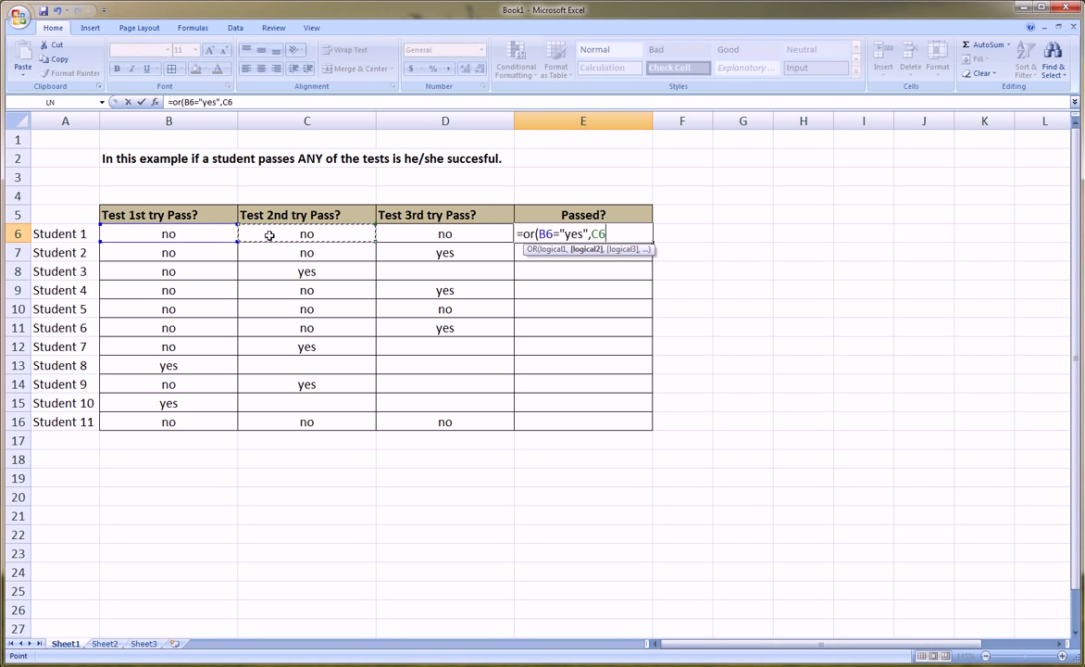
pyautogui.write('=')
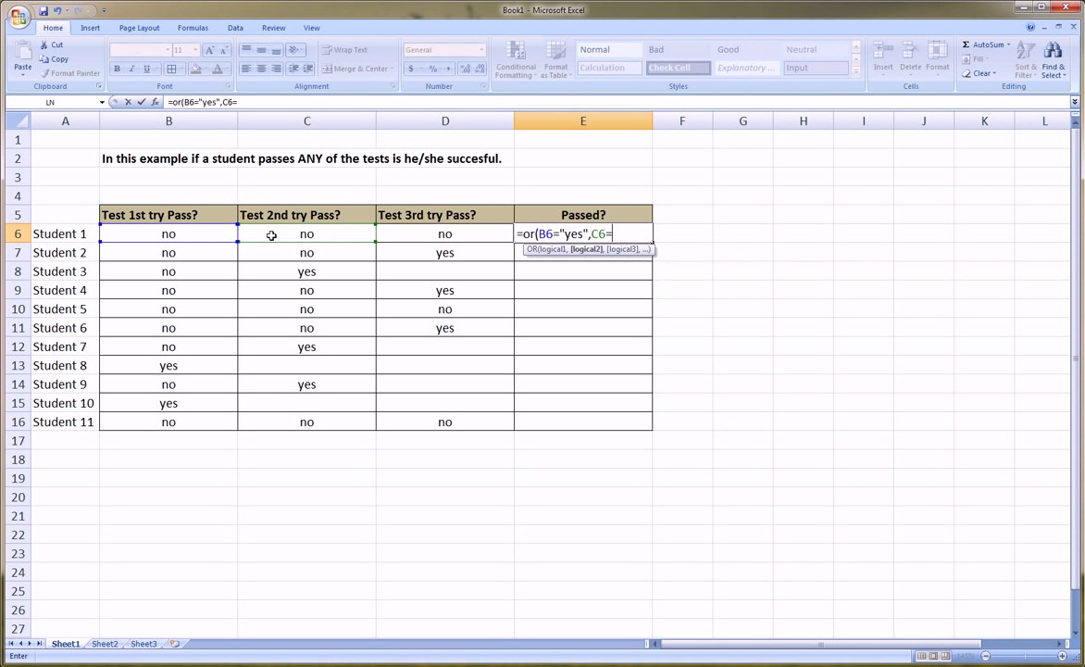
pyautogui.write('"yes:')
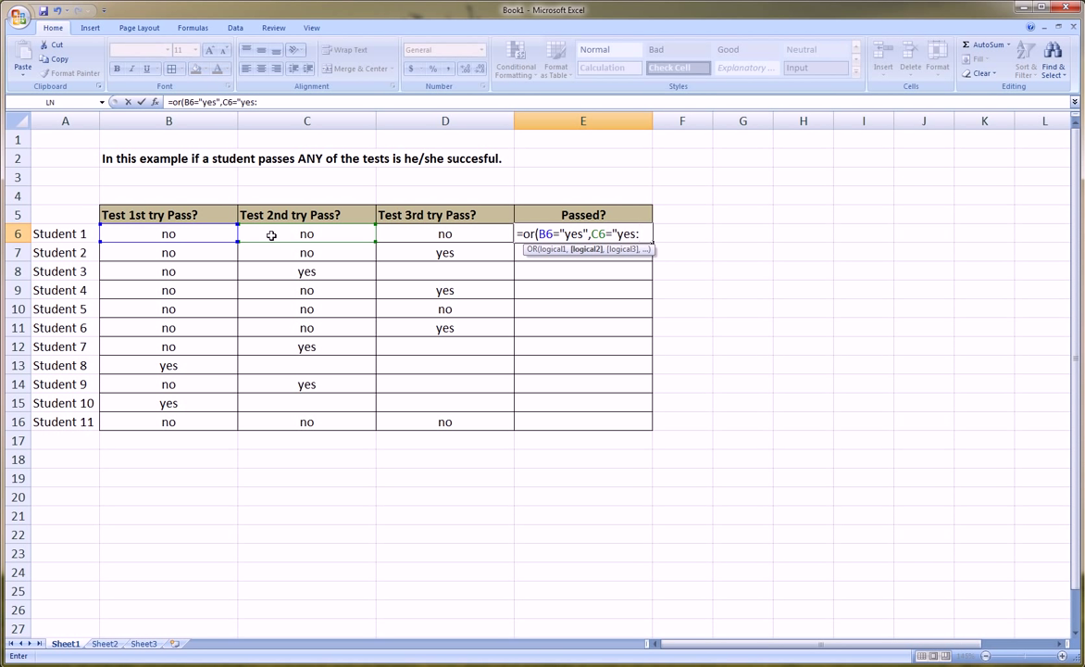
pyautogui.write('"')
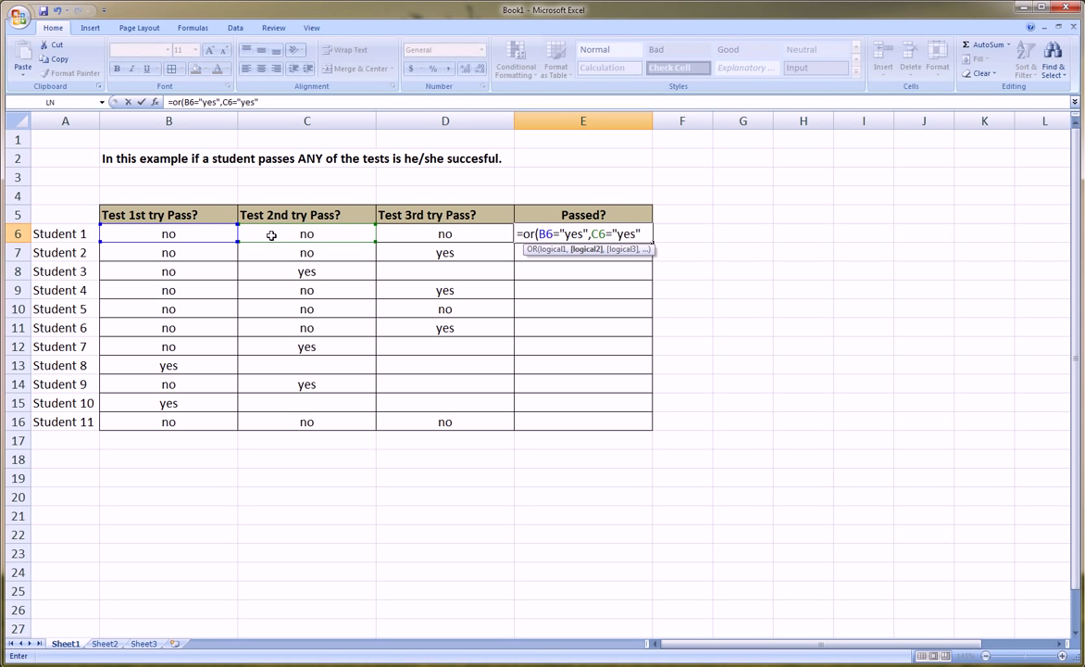
pyautogui.write(',')
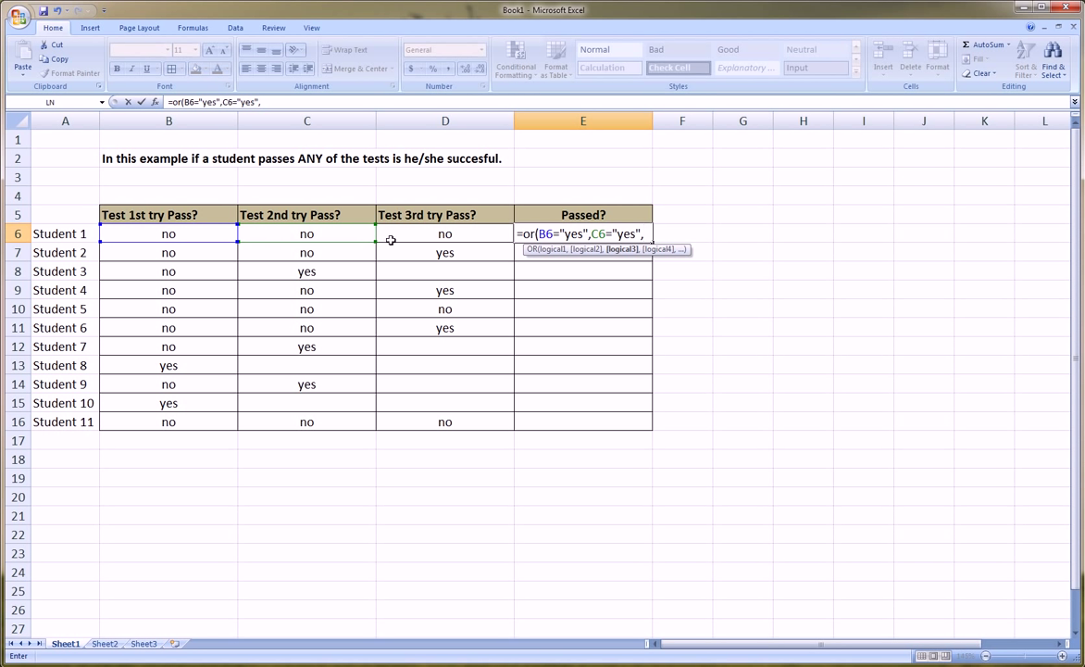
pyautogui.click(445, 233)
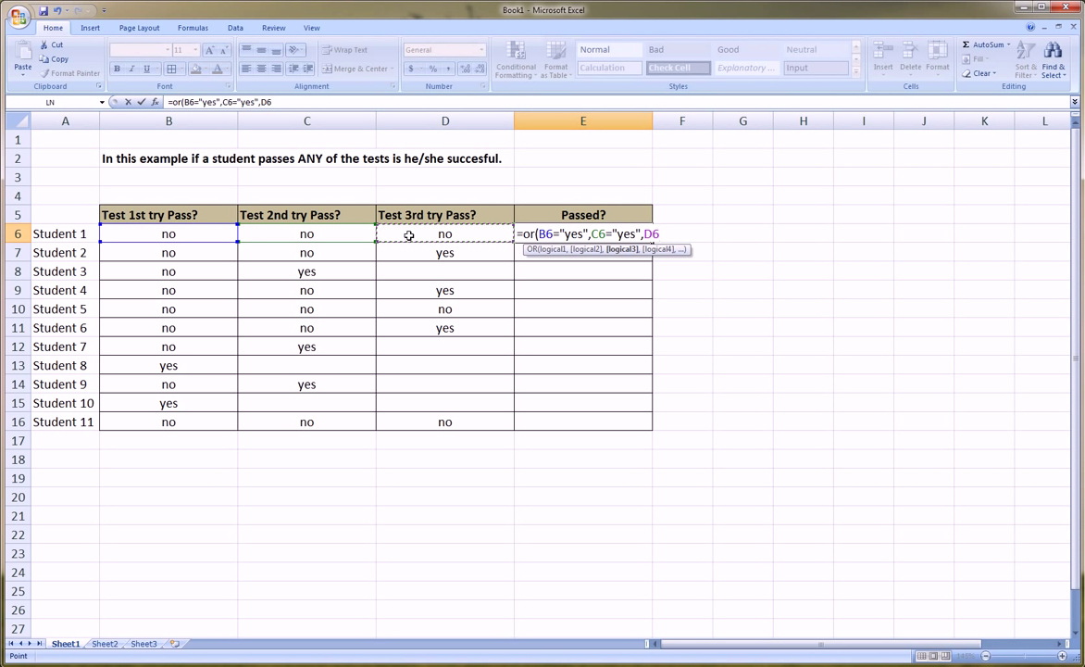
pyautogui.write('=')
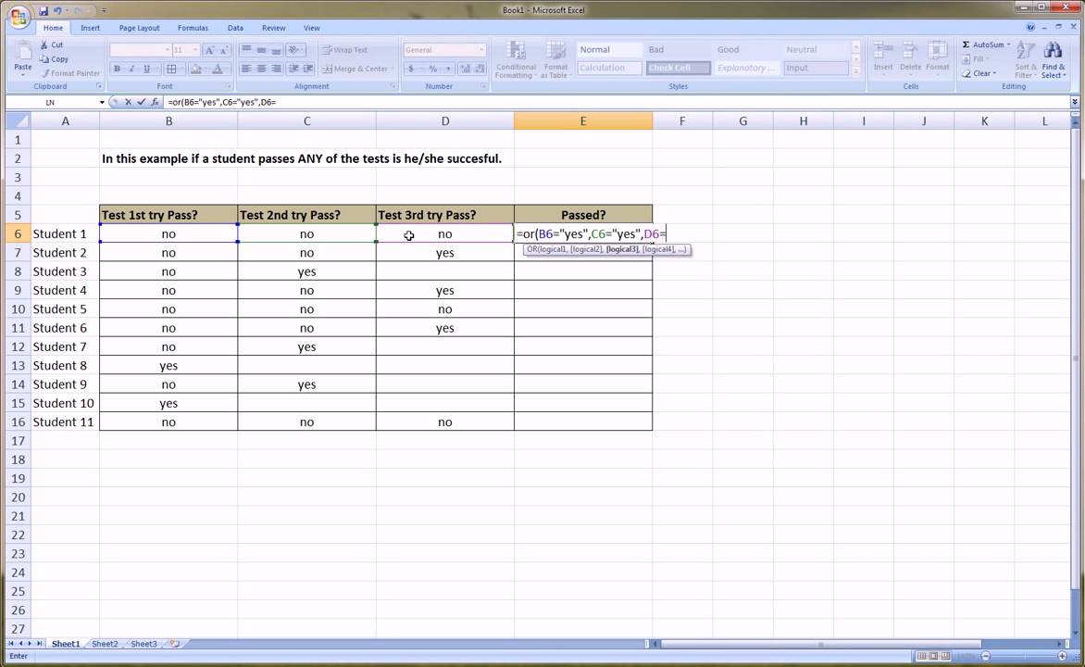
pyautogui.write('"yes')
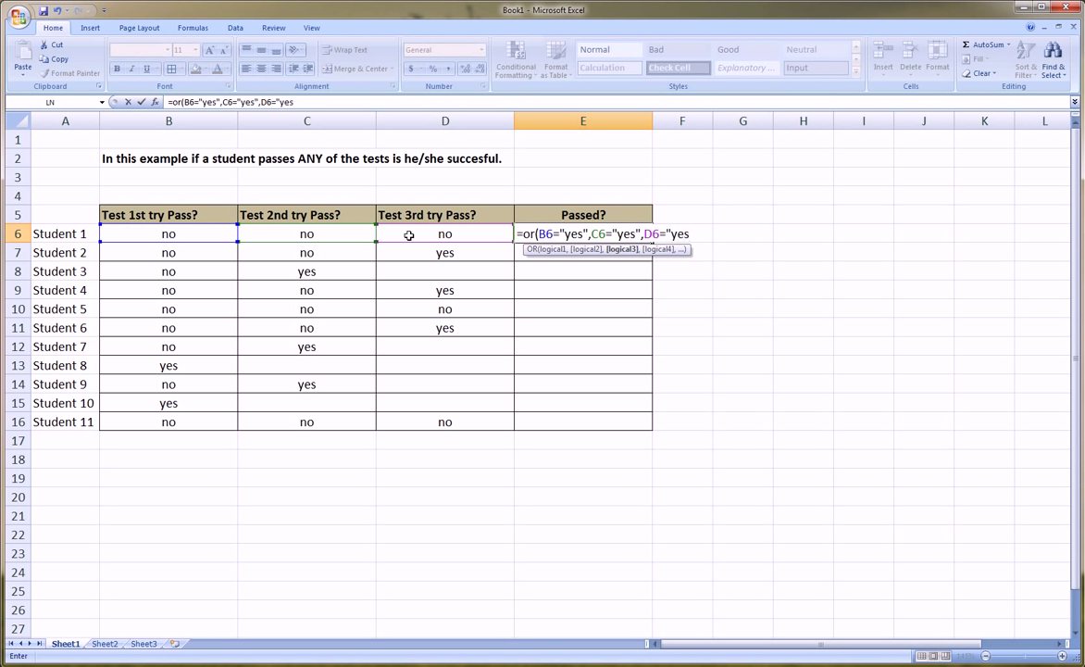
pyautogui.write('")')
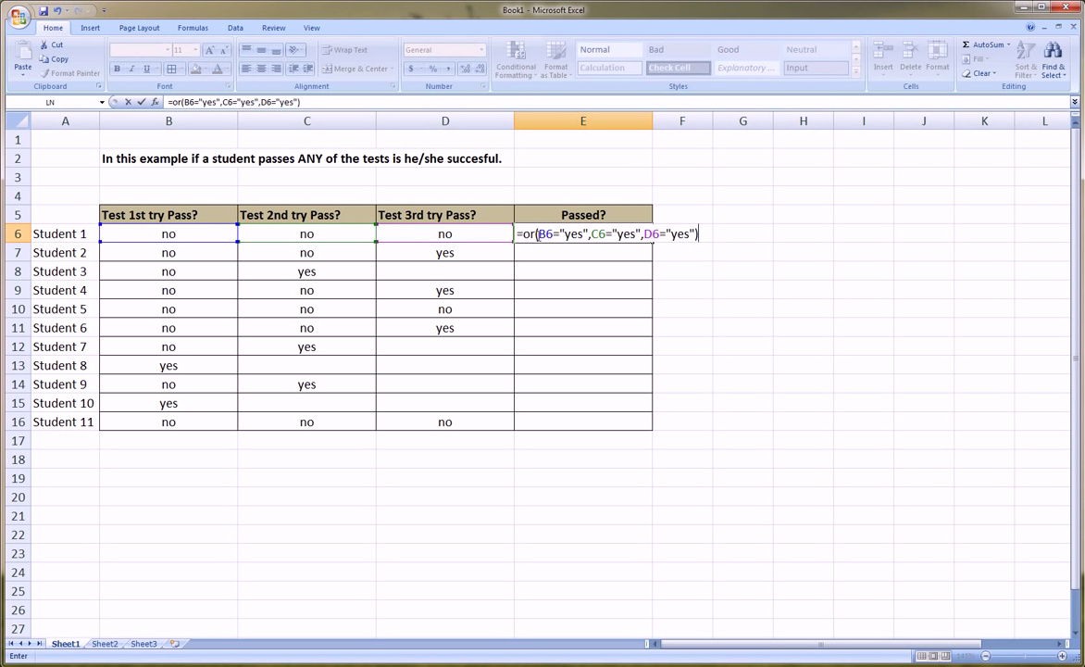
pyautogui.moveTo(203, 233)
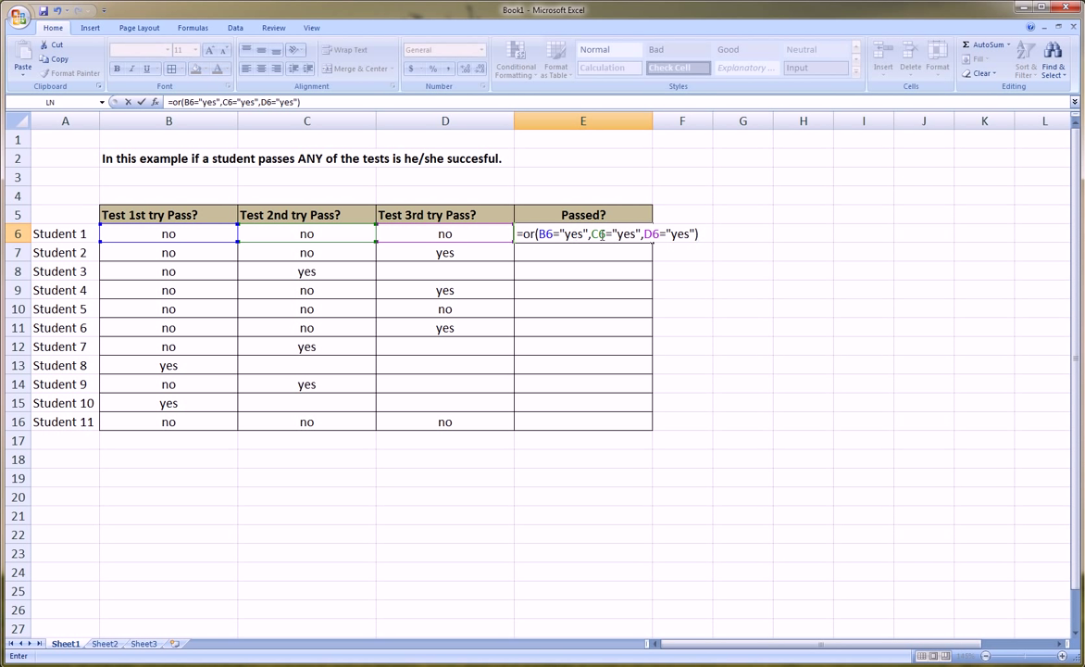
pyautogui.moveTo(425, 232)
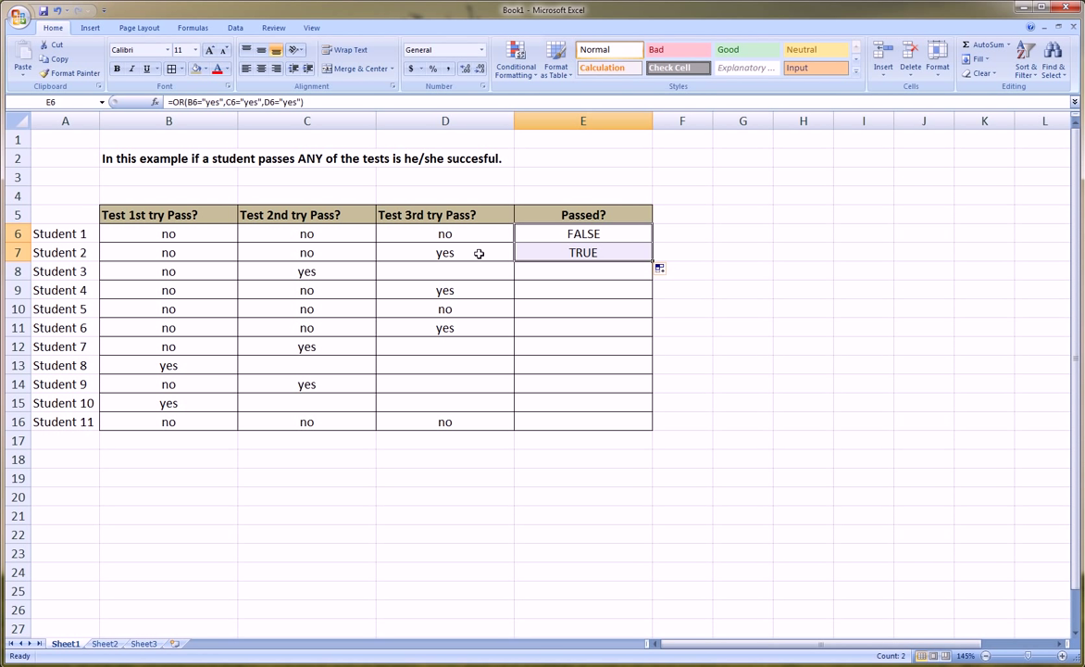
pyautogui.moveTo(658, 267)
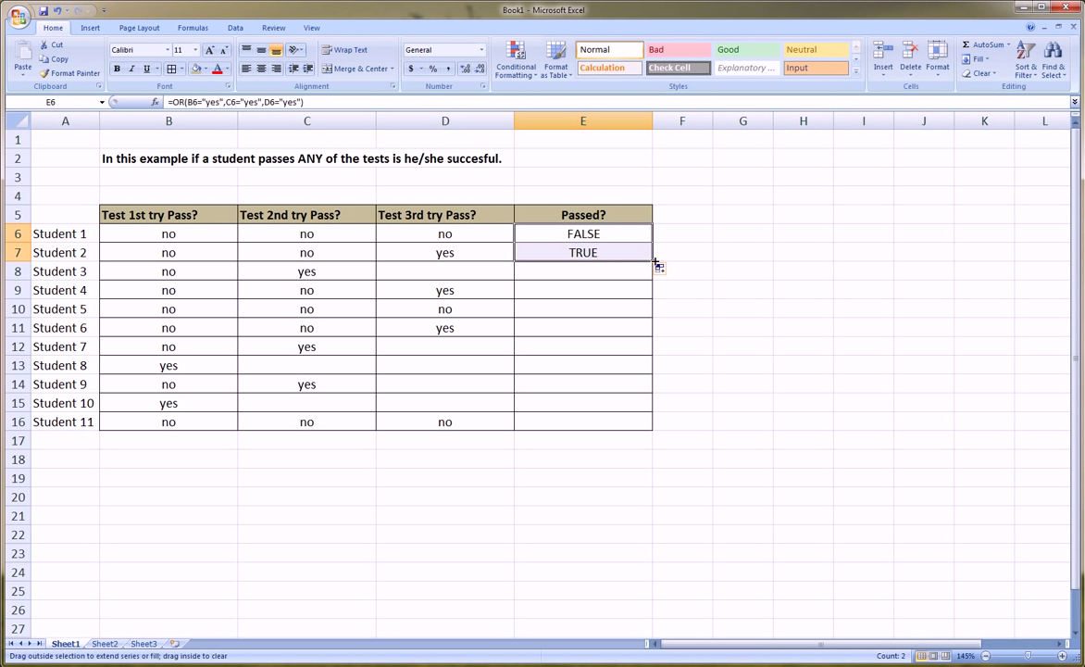
# Step: Fill the OR formula from E6 down to E16, then check Student 5's answers
pyautogui.moveTo(659, 266); pyautogui.dragTo(659, 275)
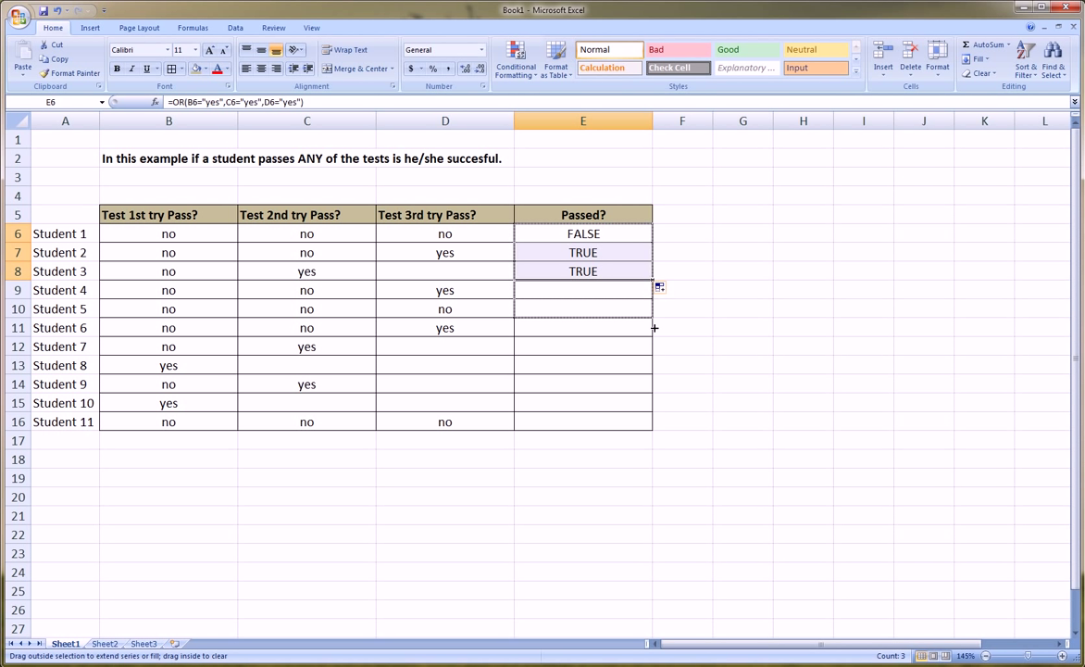
pyautogui.moveTo(655, 290); pyautogui.dragTo(654, 428)
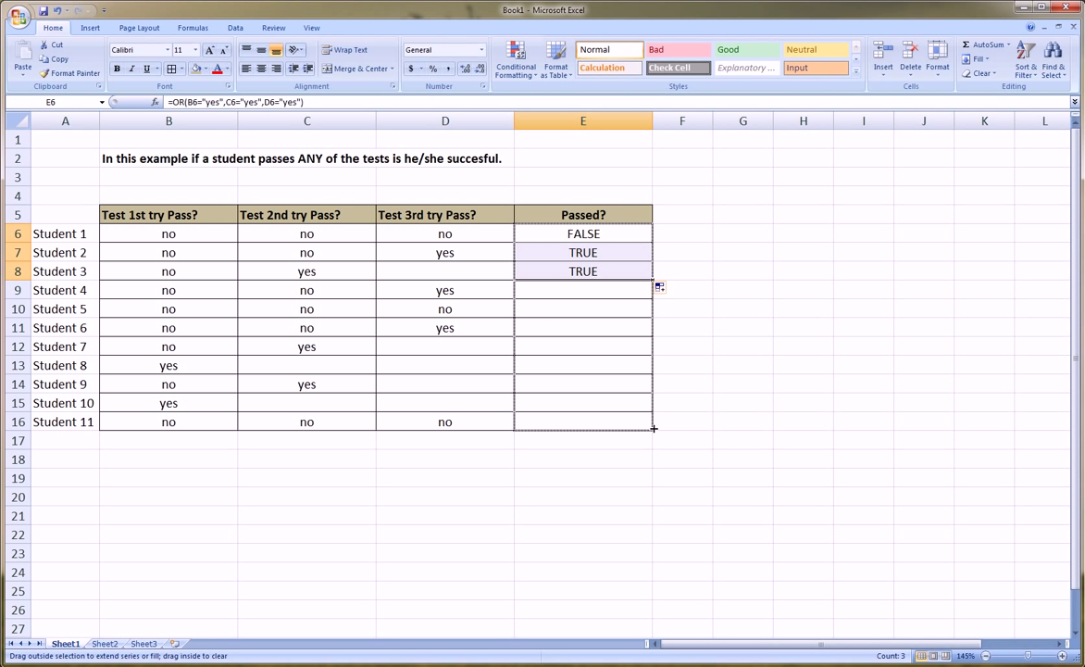
pyautogui.moveTo(660, 286); pyautogui.dragTo(653, 428)
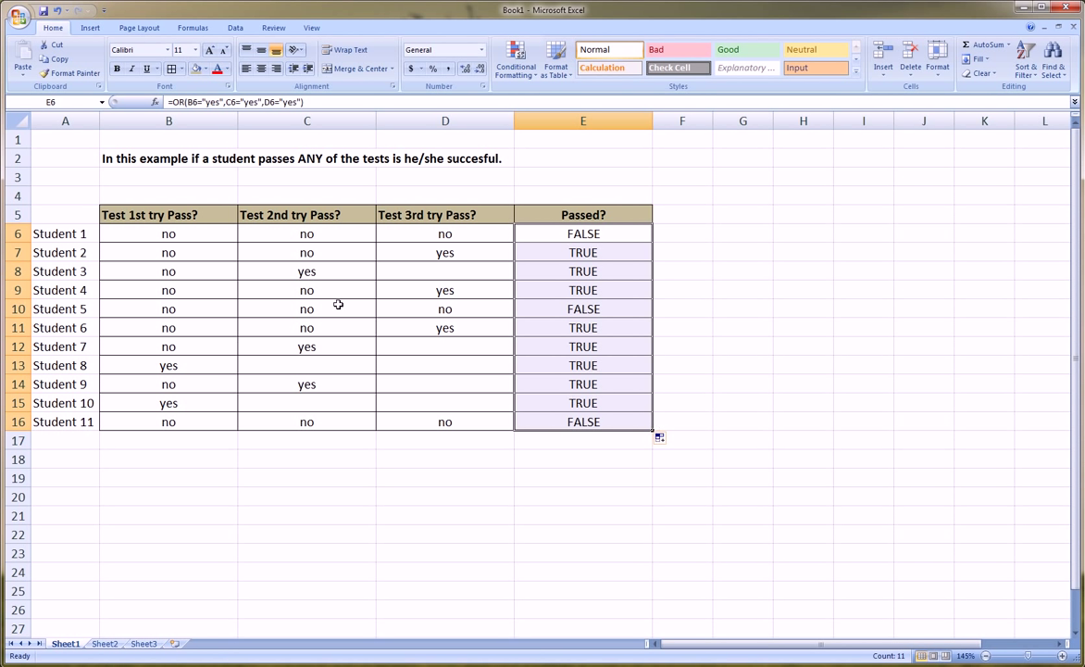
pyautogui.click(167, 308)
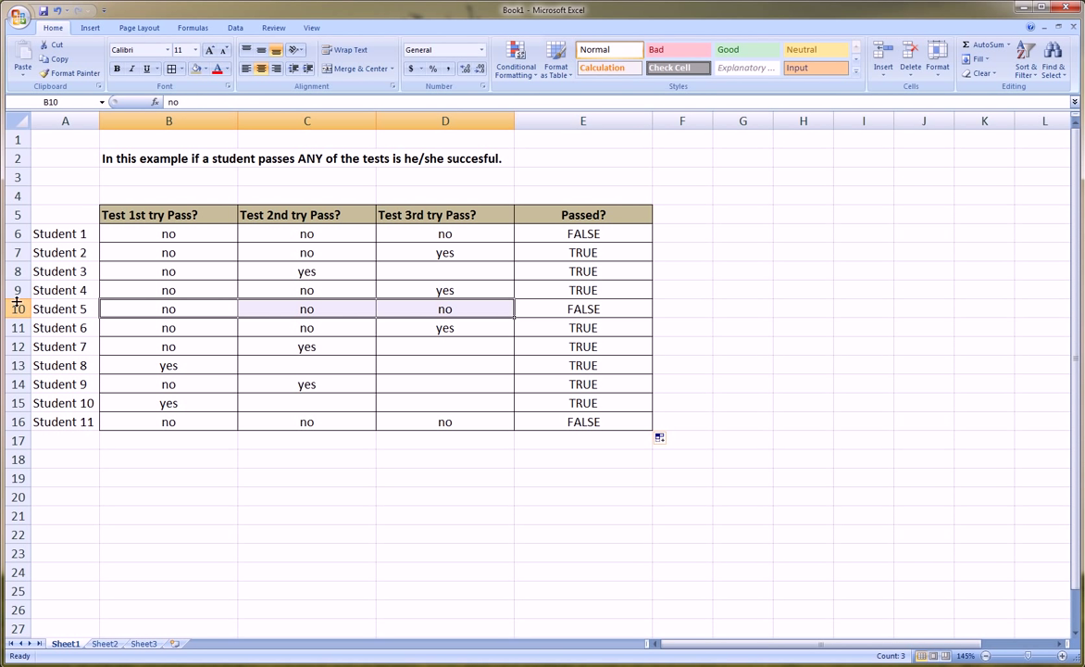
pyautogui.click(17, 308)
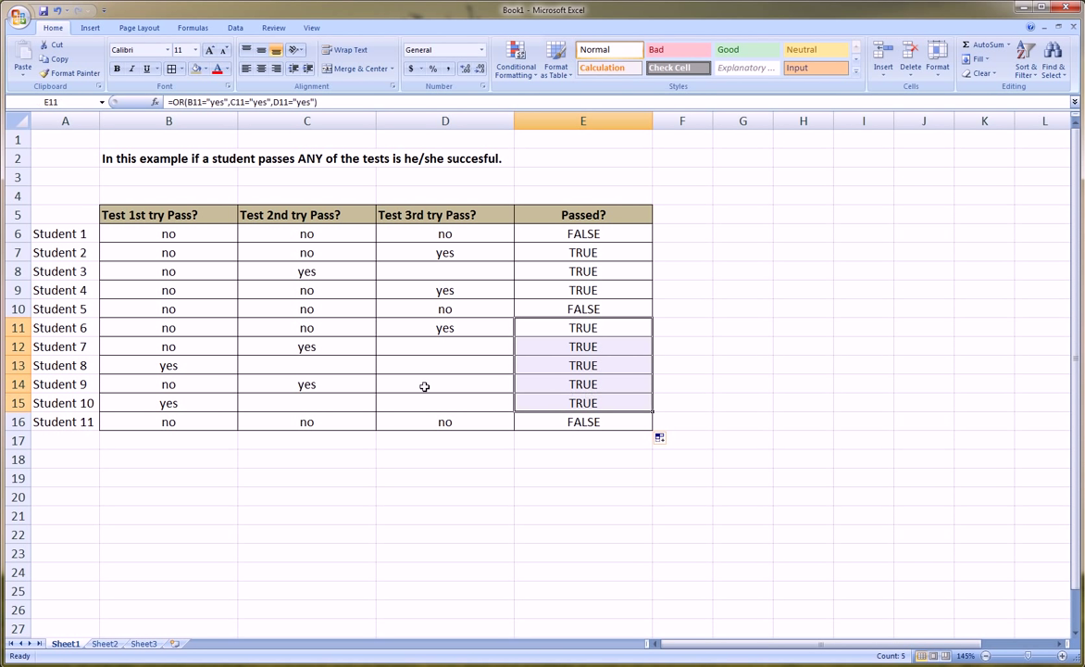
pyautogui.moveTo(441, 328)
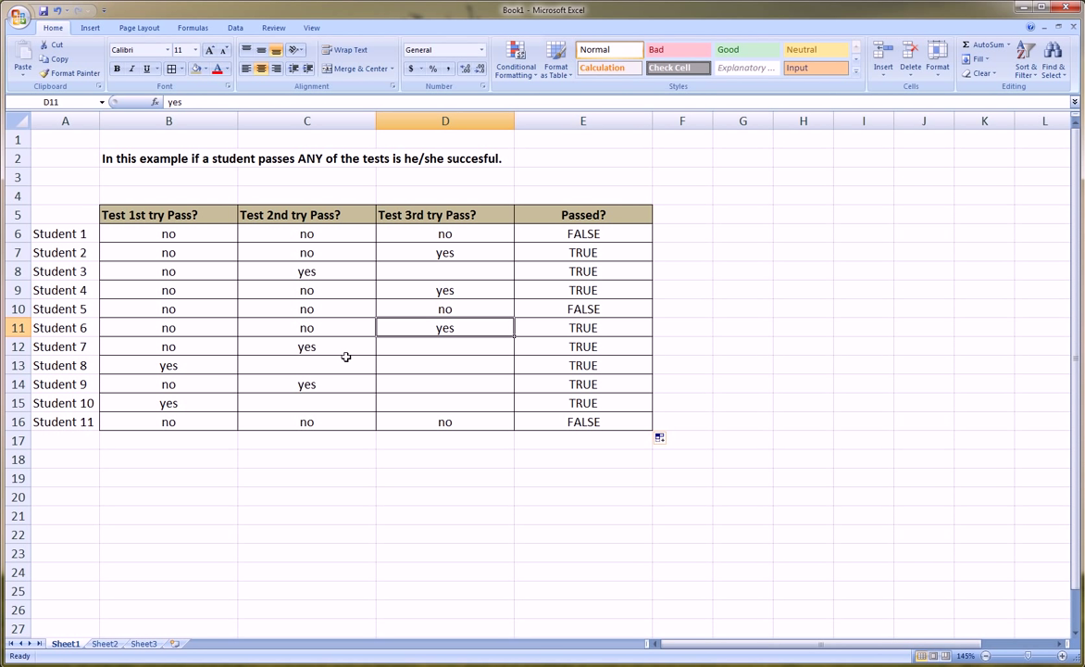
pyautogui.click(306, 346)
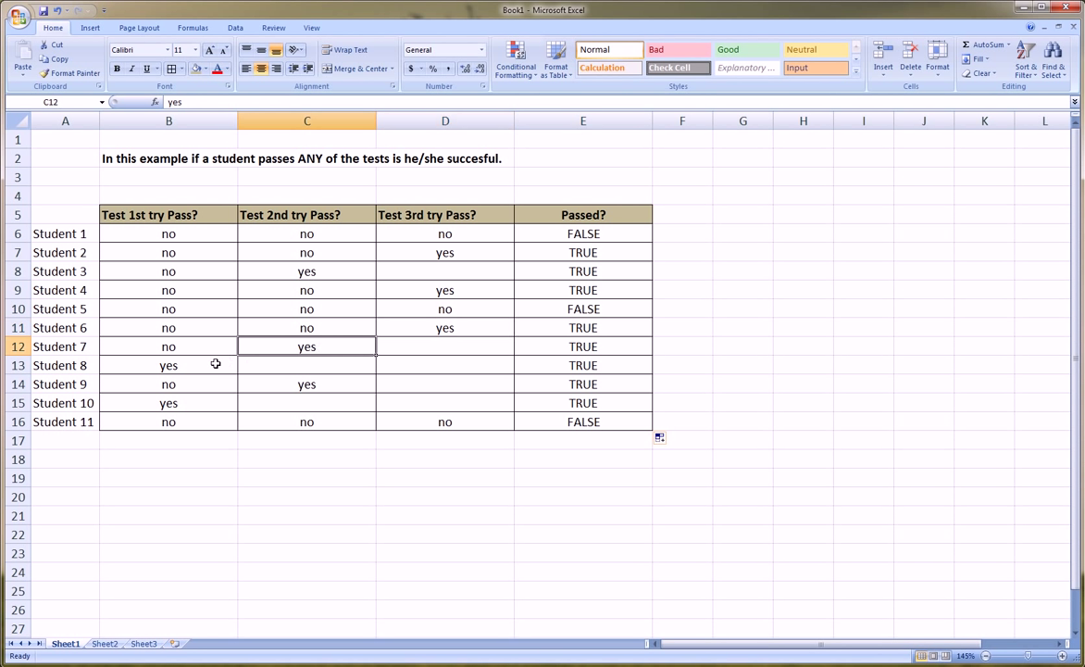
pyautogui.click(168, 365)
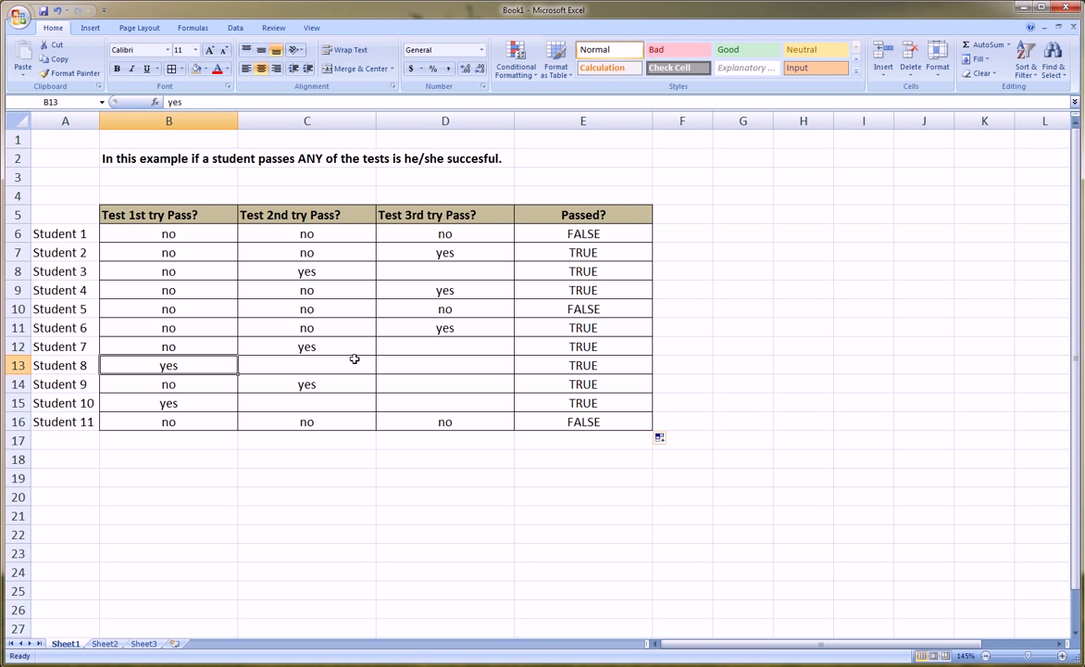
pyautogui.moveTo(182, 169)
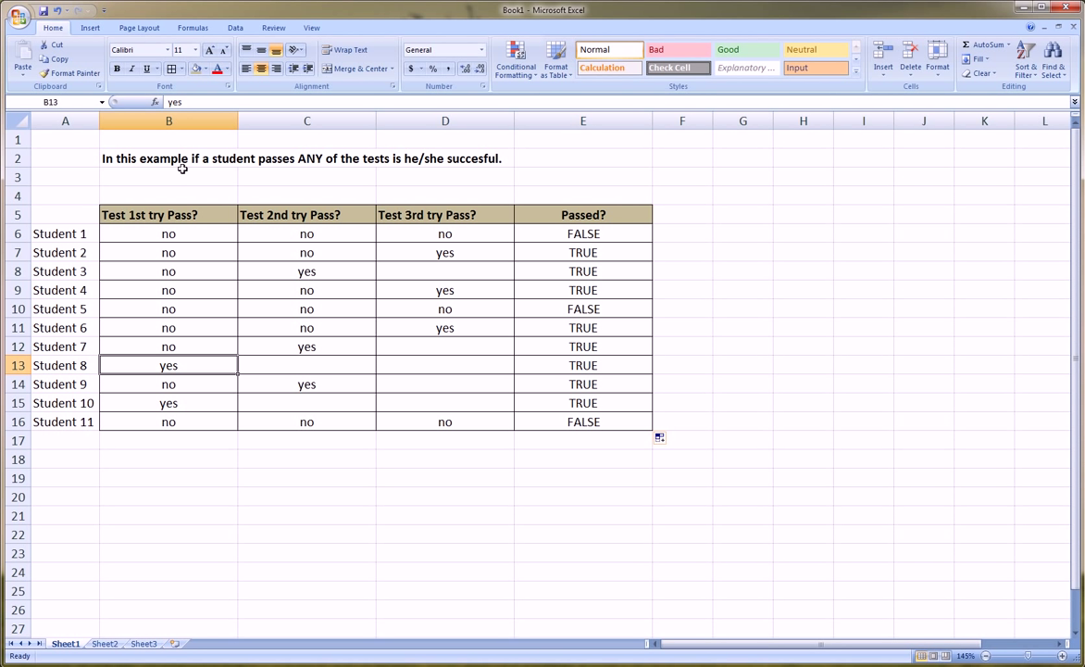
pyautogui.moveTo(237, 152)
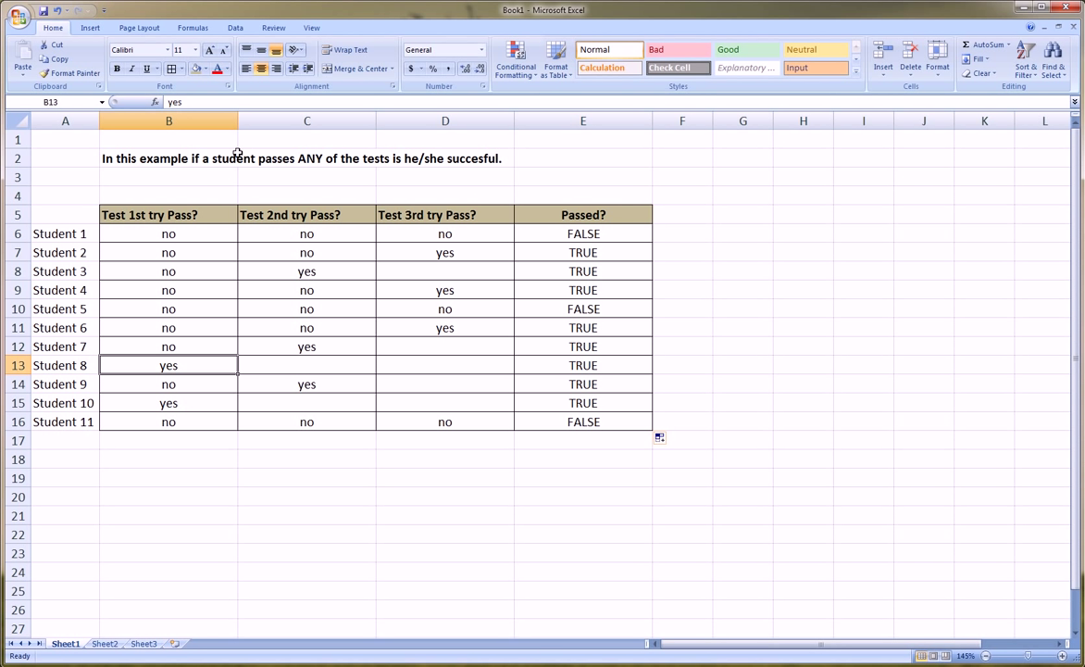
pyautogui.moveTo(395, 158)
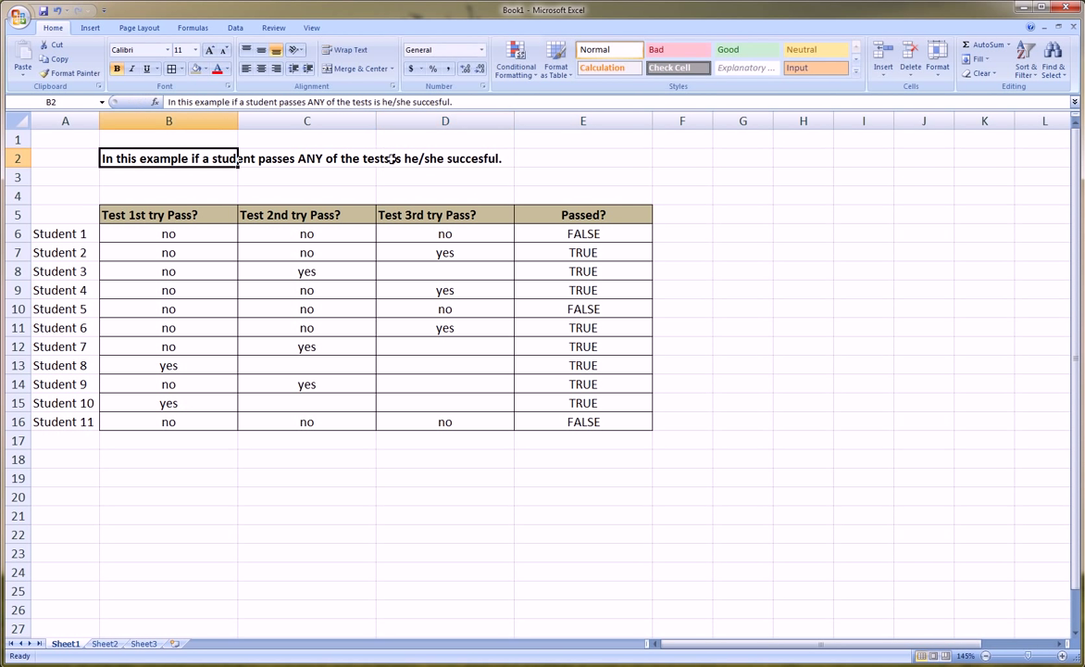
# Step: Reword B2 to read 'he/she is succesful' and confirm the edit
pyautogui.doubleClick(168, 158)
pyautogui.write('is ')
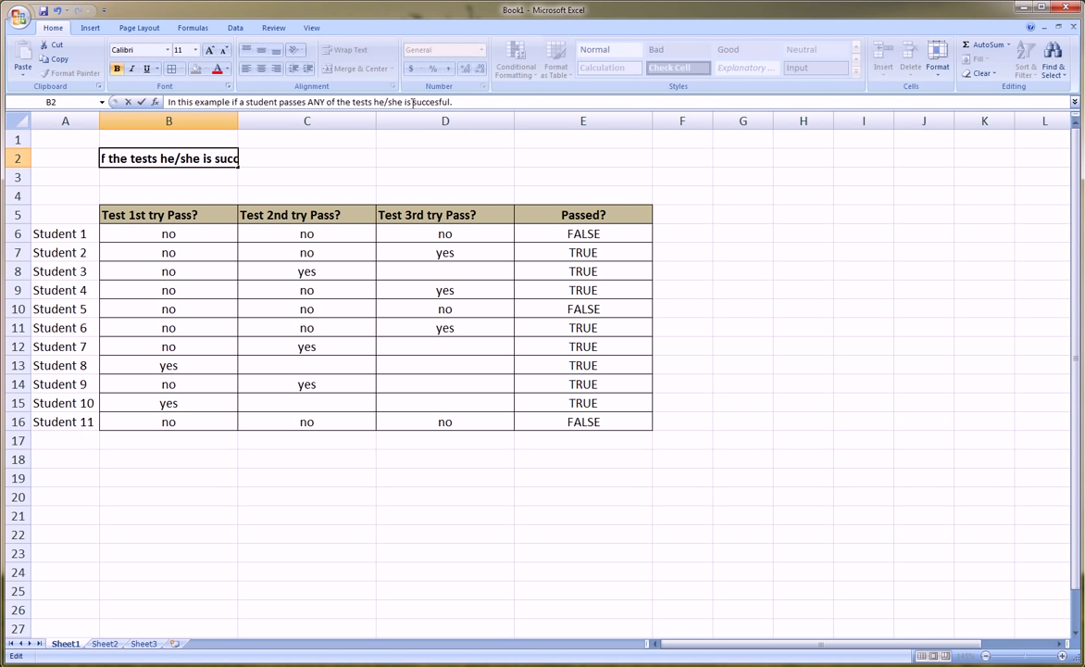
pyautogui.press('enter')
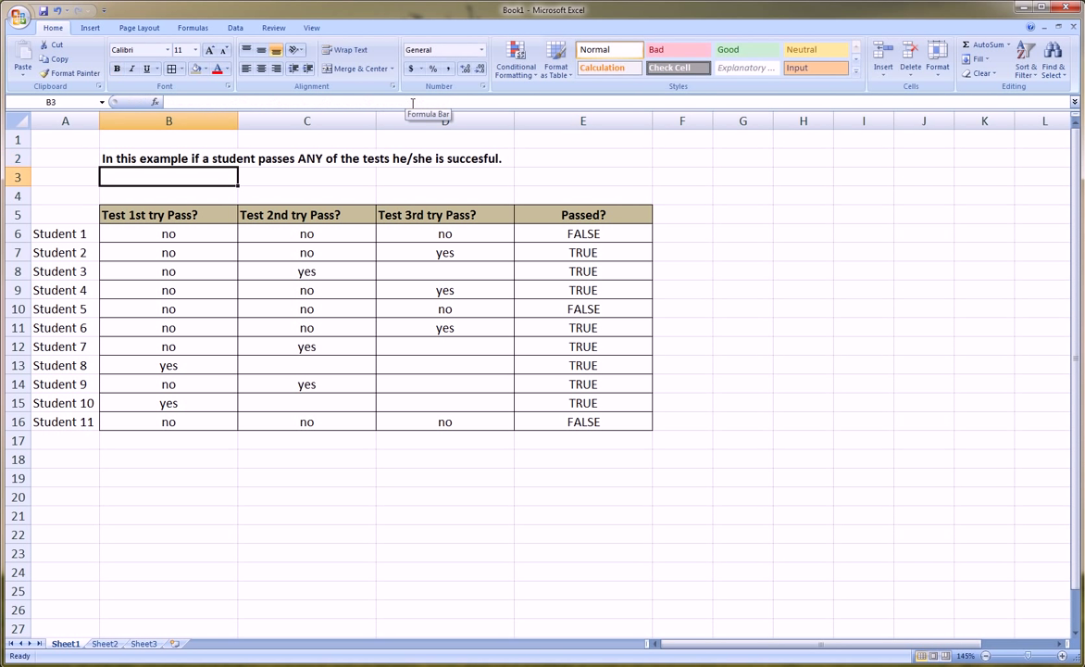
pyautogui.moveTo(412, 97)
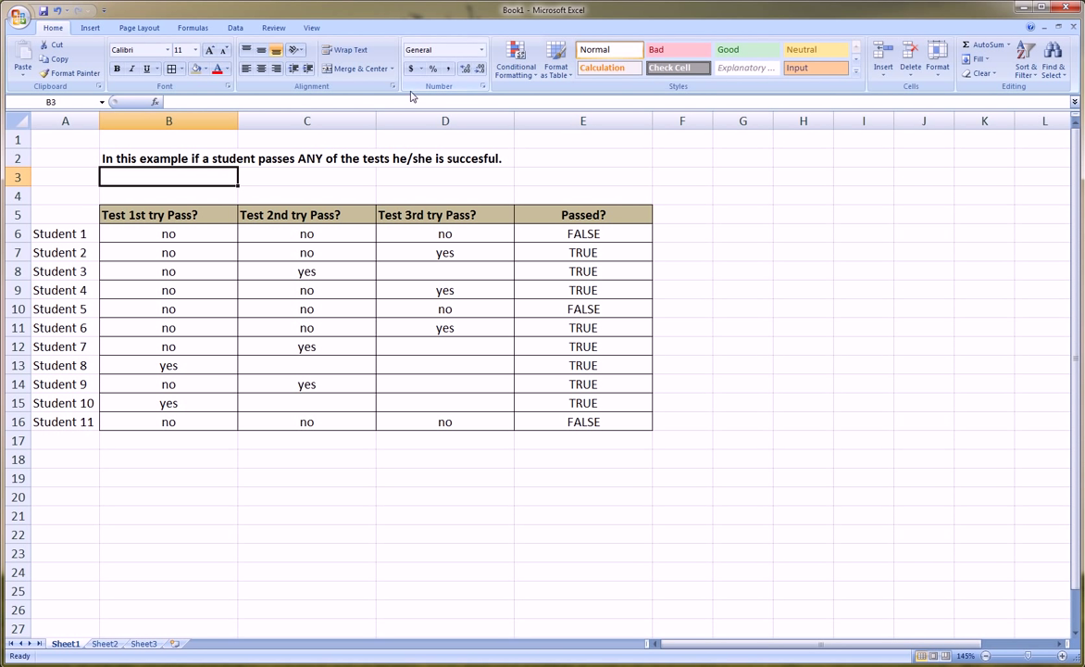
pyautogui.click(583, 478)
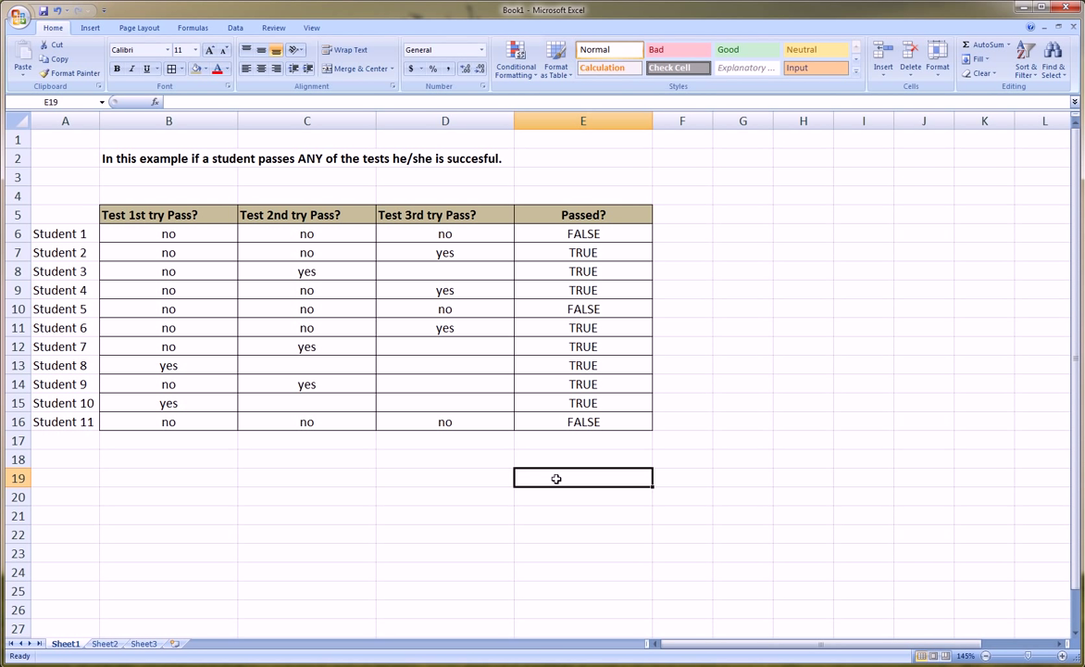
pyautogui.moveTo(442, 385)
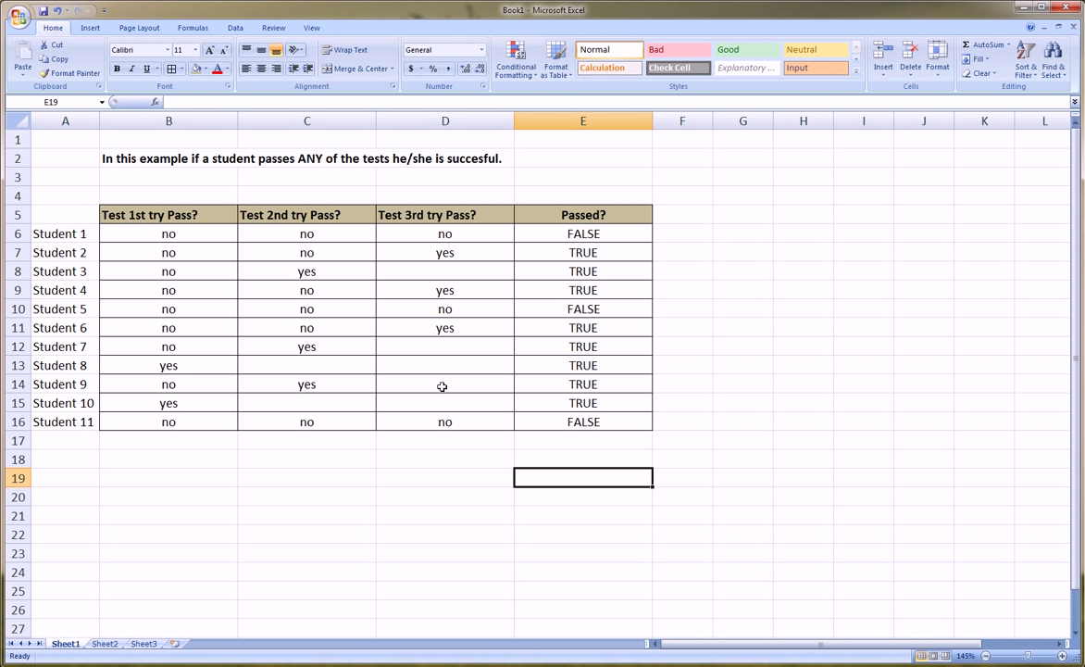